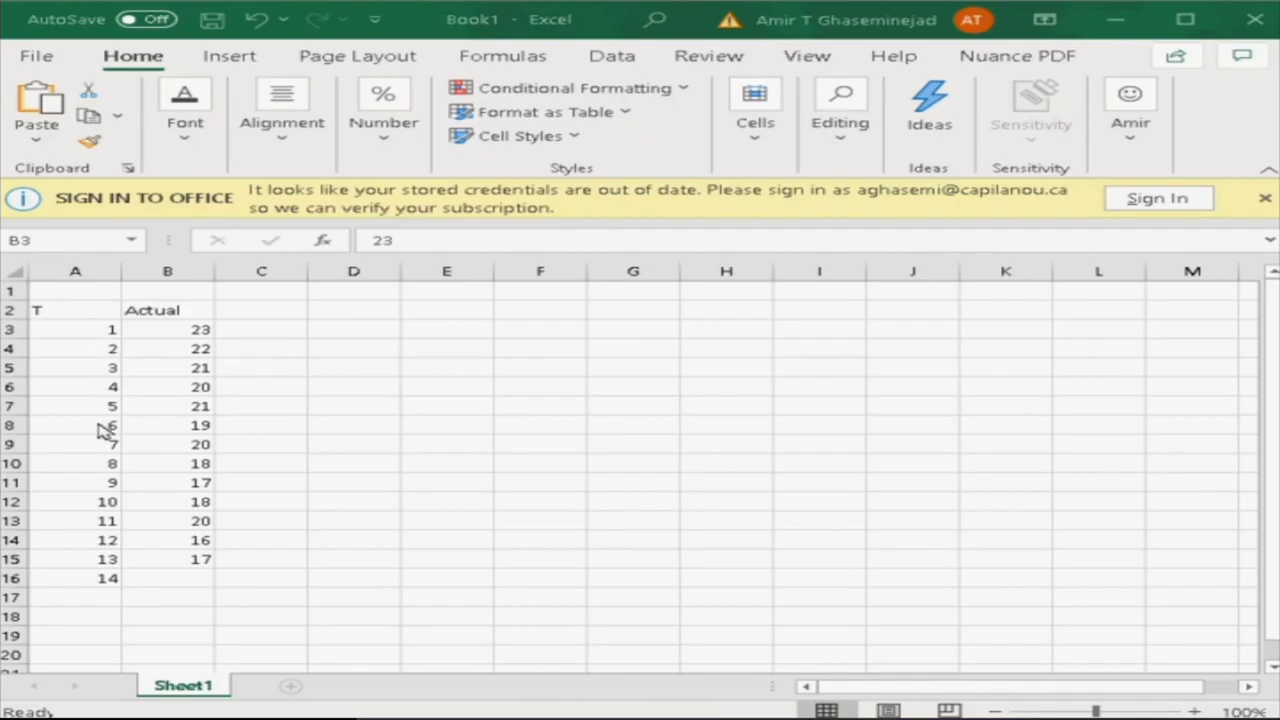
mouse_move(92, 570)
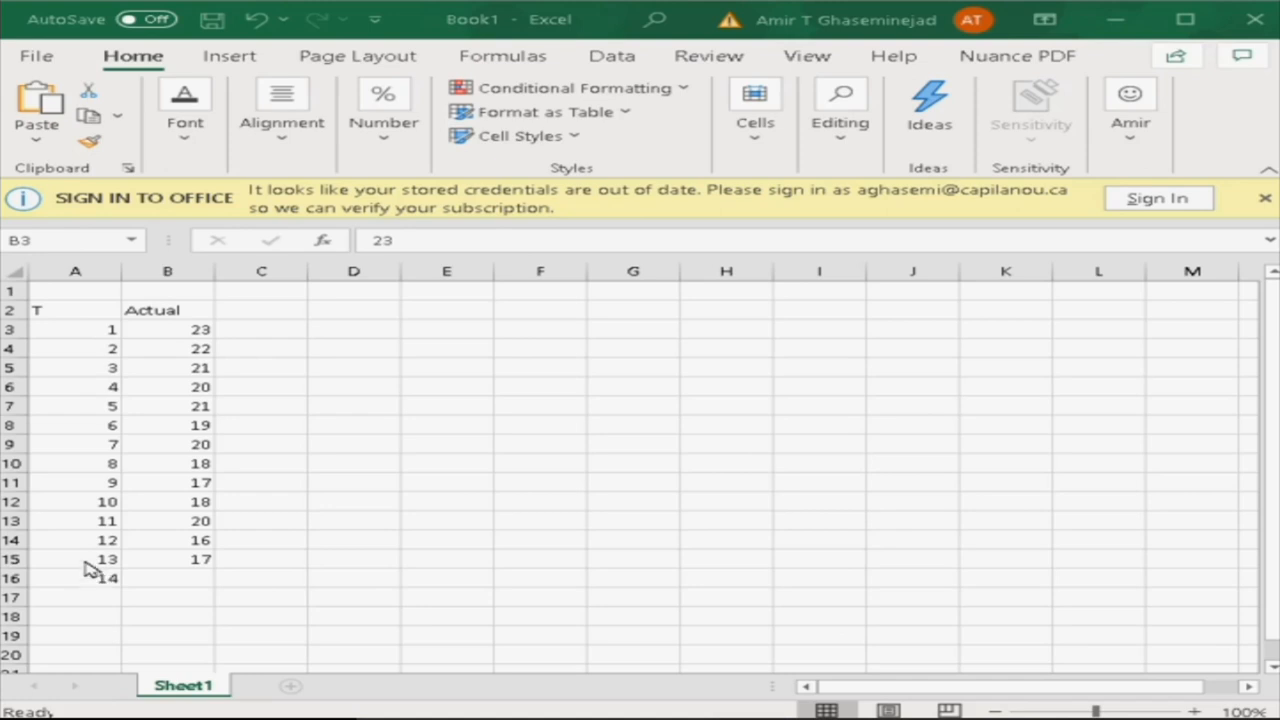
mouse_move(70, 567)
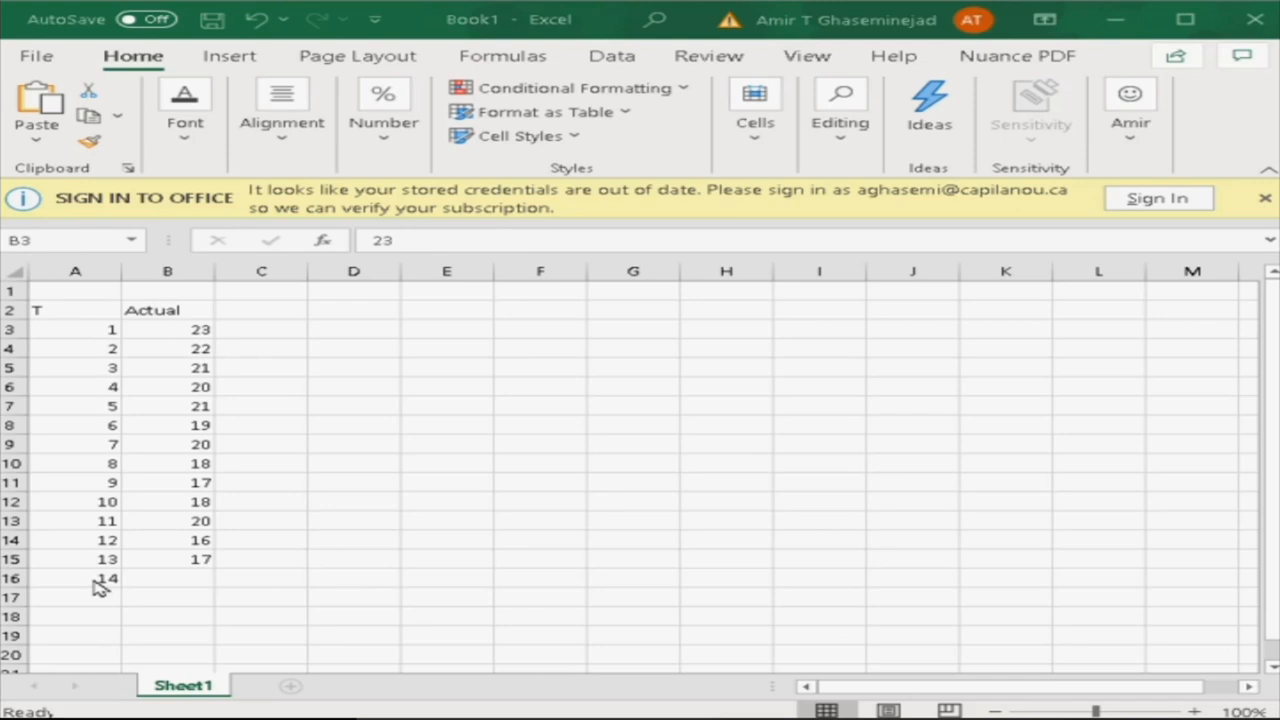
mouse_move(210, 357)
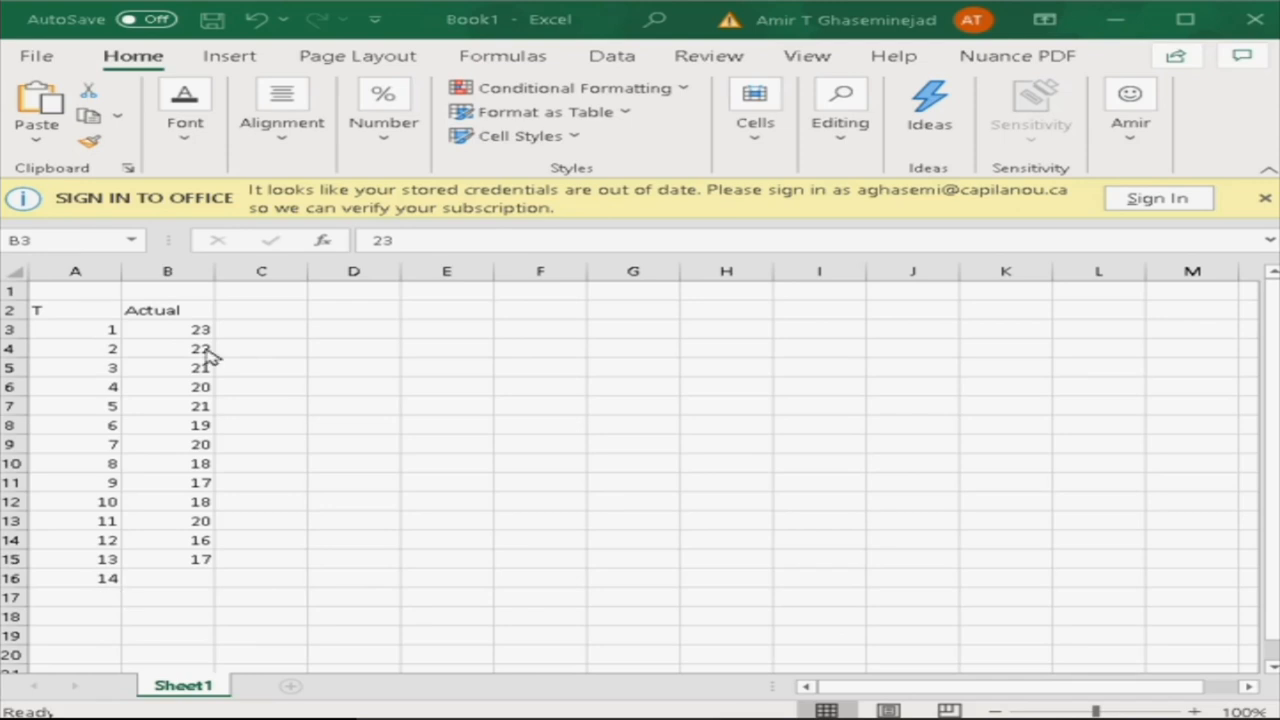
Select the T and Actual data for weeks 1–13 and insert a plain scatter chart.
left_click(167, 329)
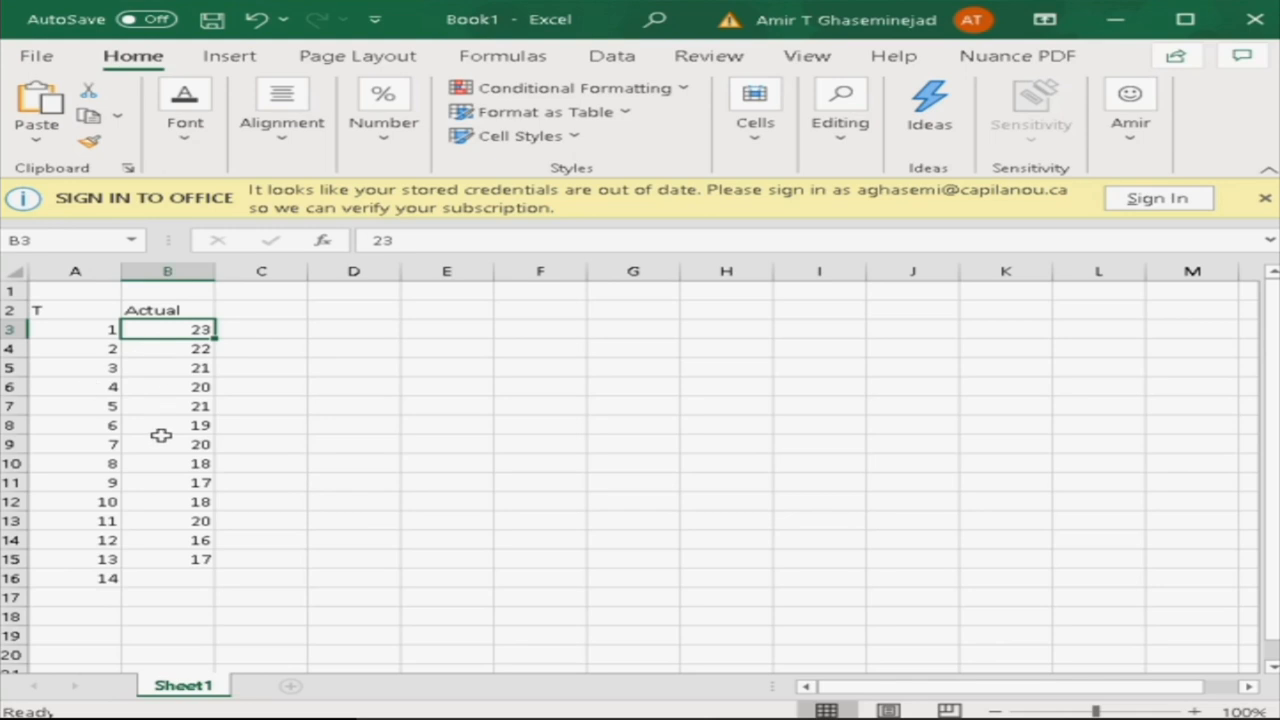
mouse_move(277, 703)
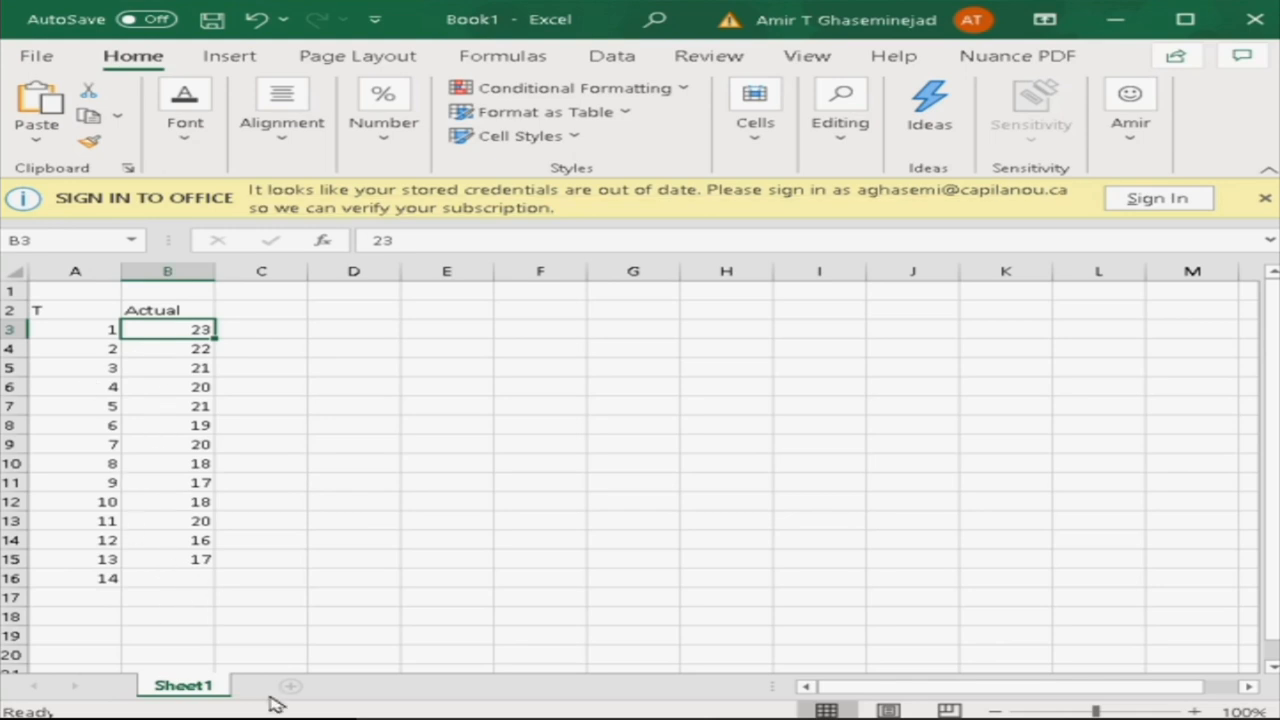
mouse_move(140, 531)
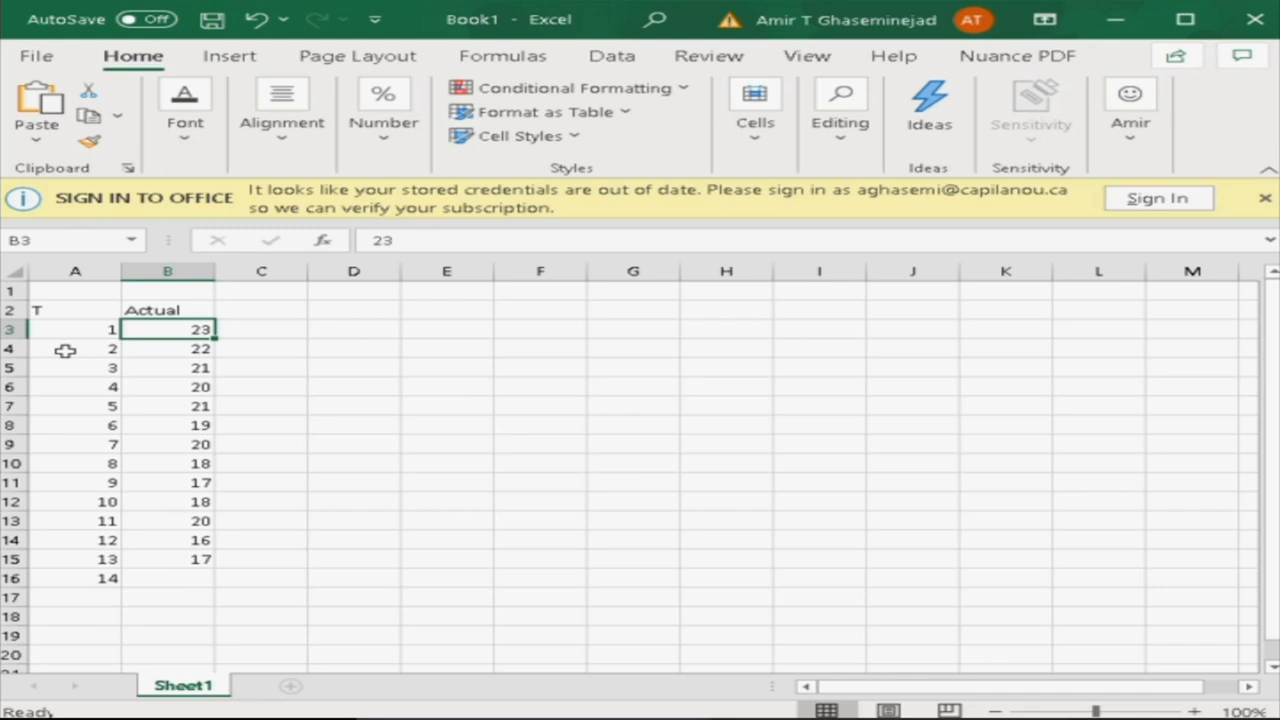
left_click_drag(167, 329, 167, 520)
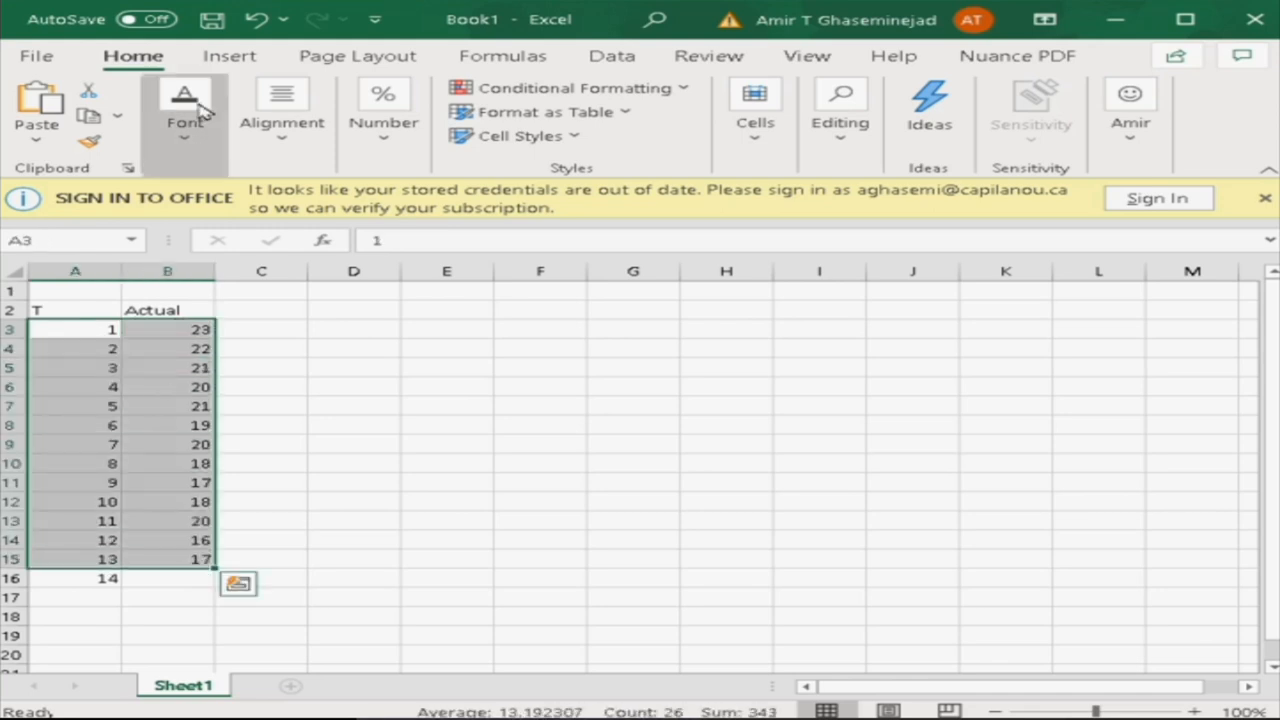
left_click(229, 55)
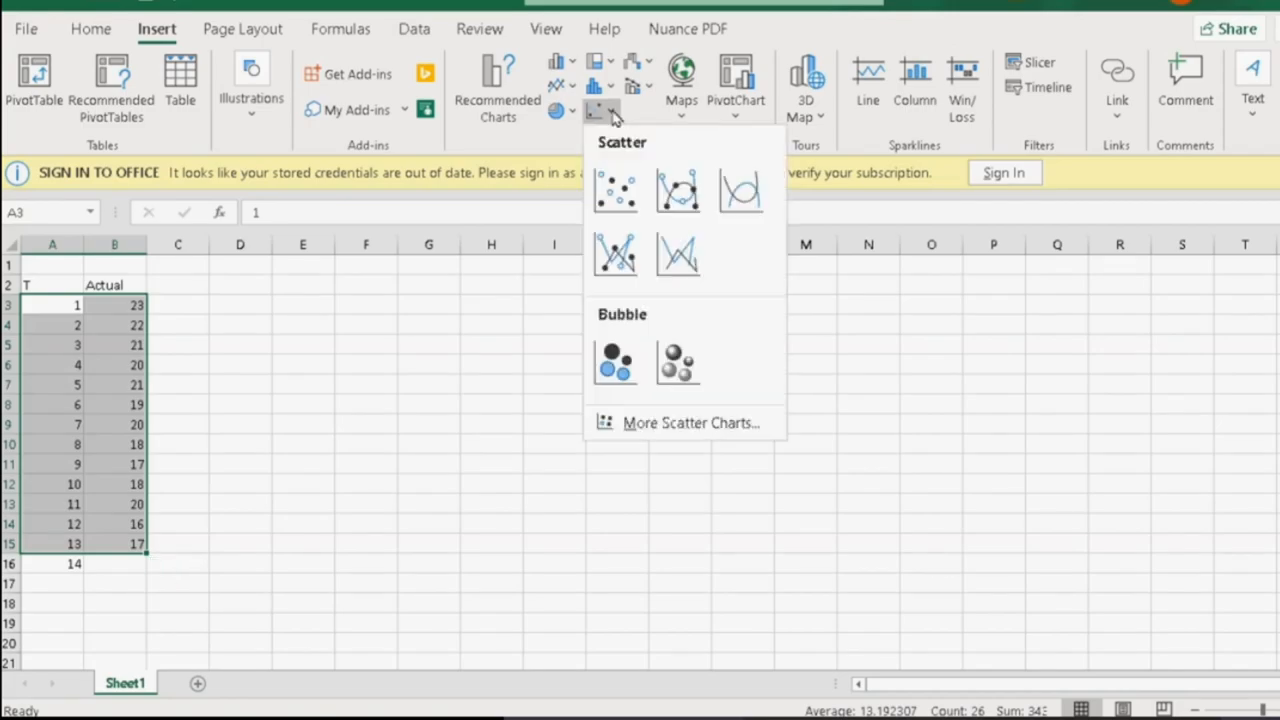
left_click(615, 190)
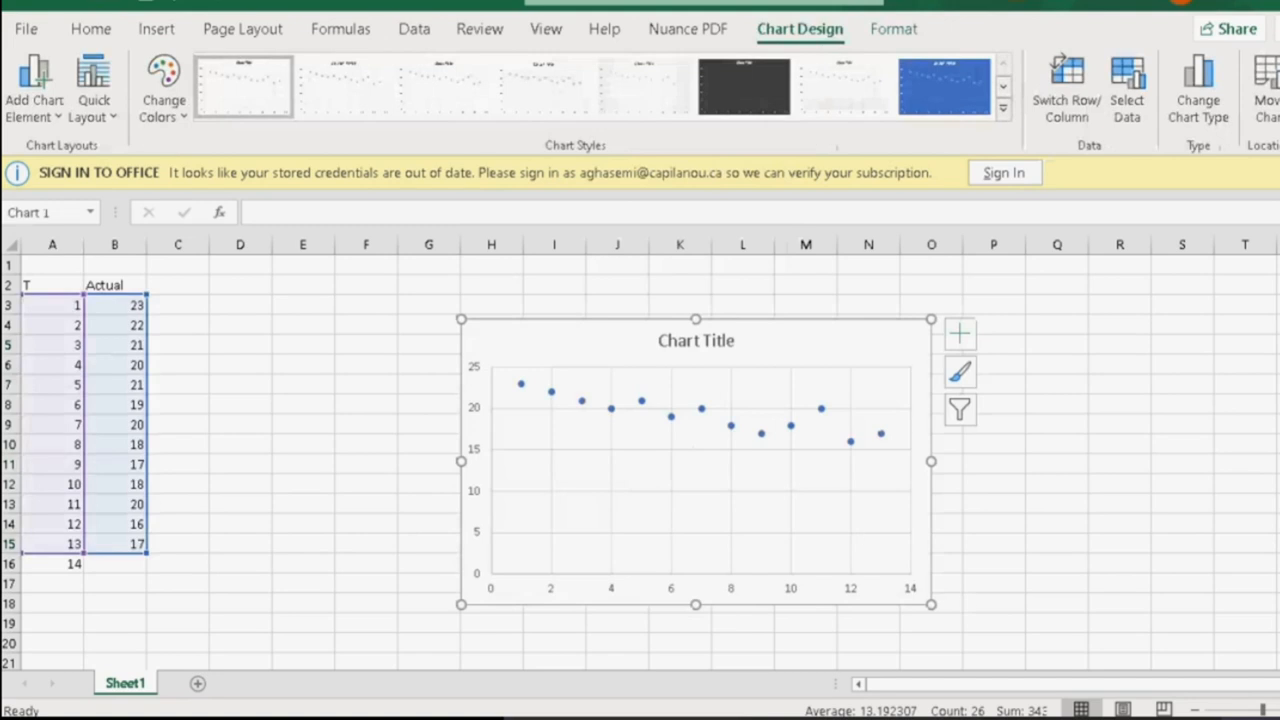
mouse_move(686, 640)
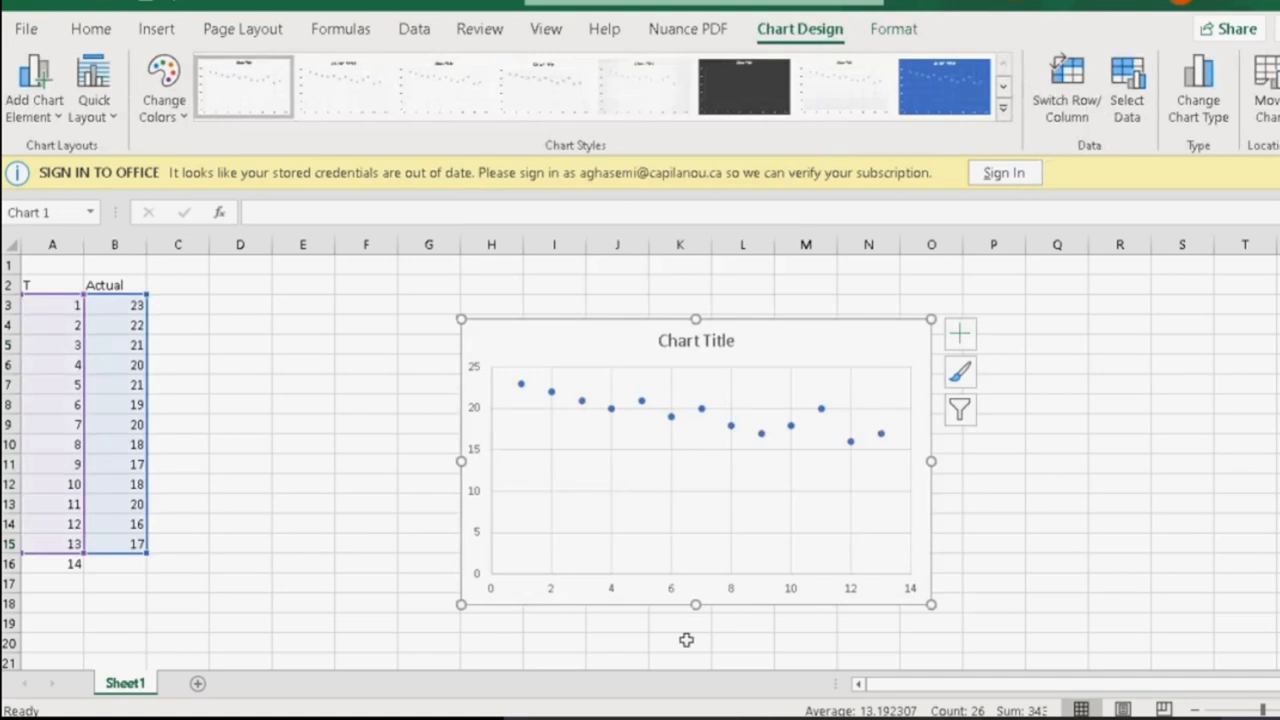
mouse_move(941, 311)
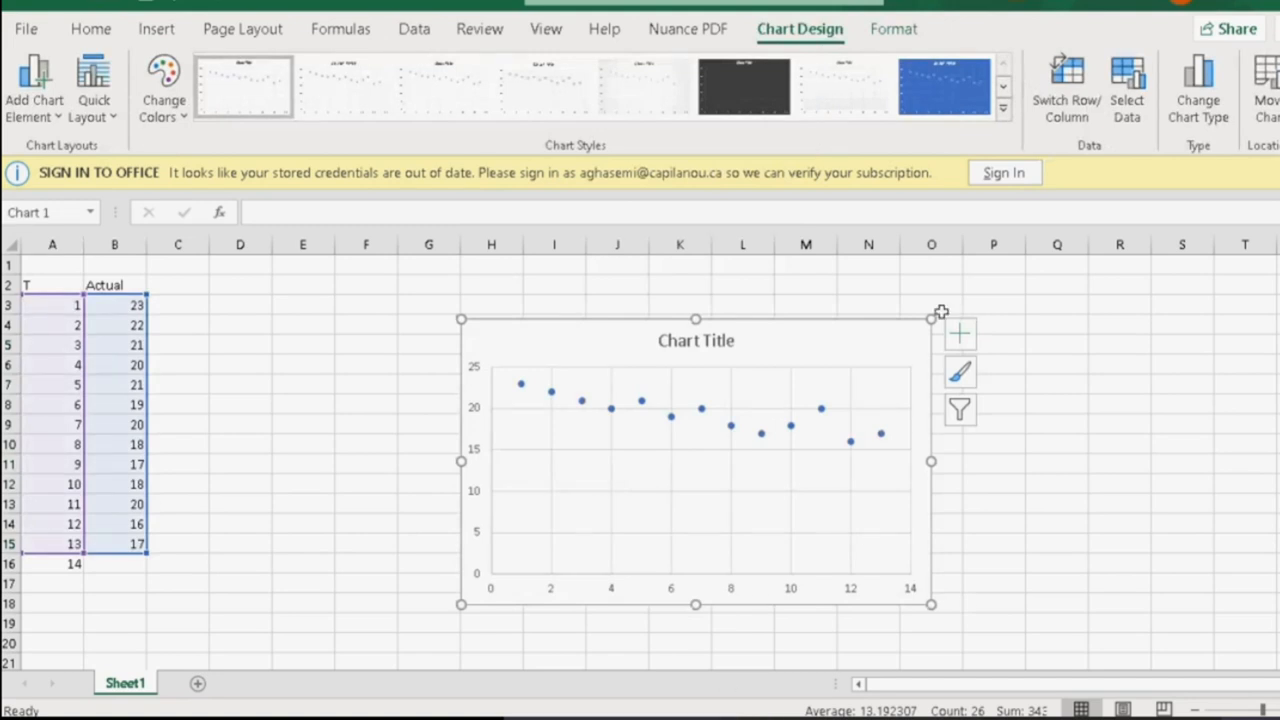
Add a Linear trendline to the scatter chart's Actual points from Chart Elements.
left_click(958, 333)
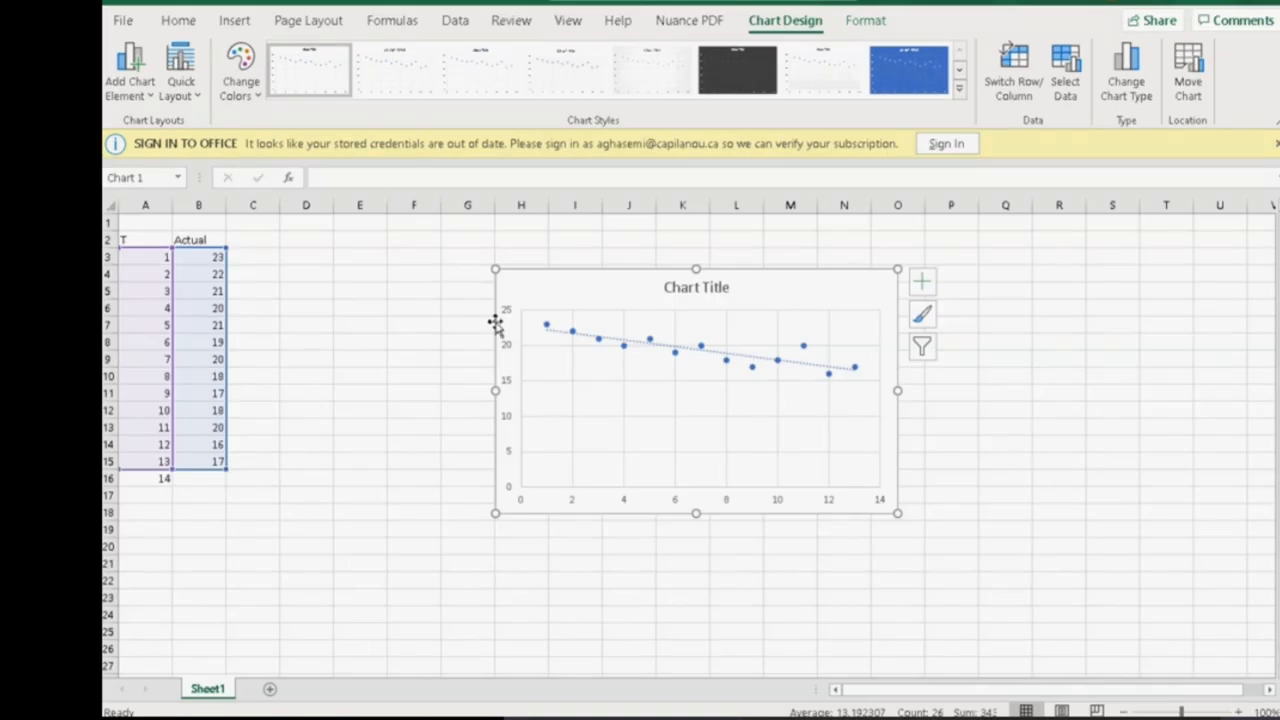
mouse_move(918, 390)
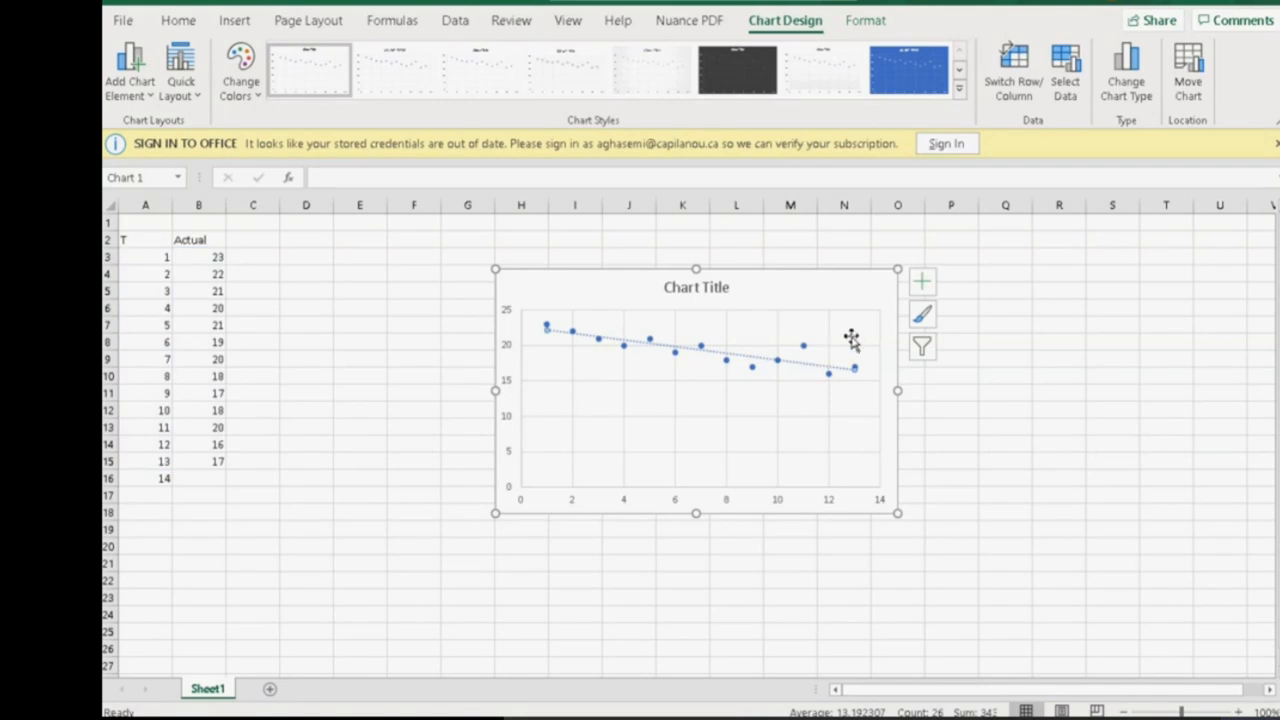
left_click(921, 281)
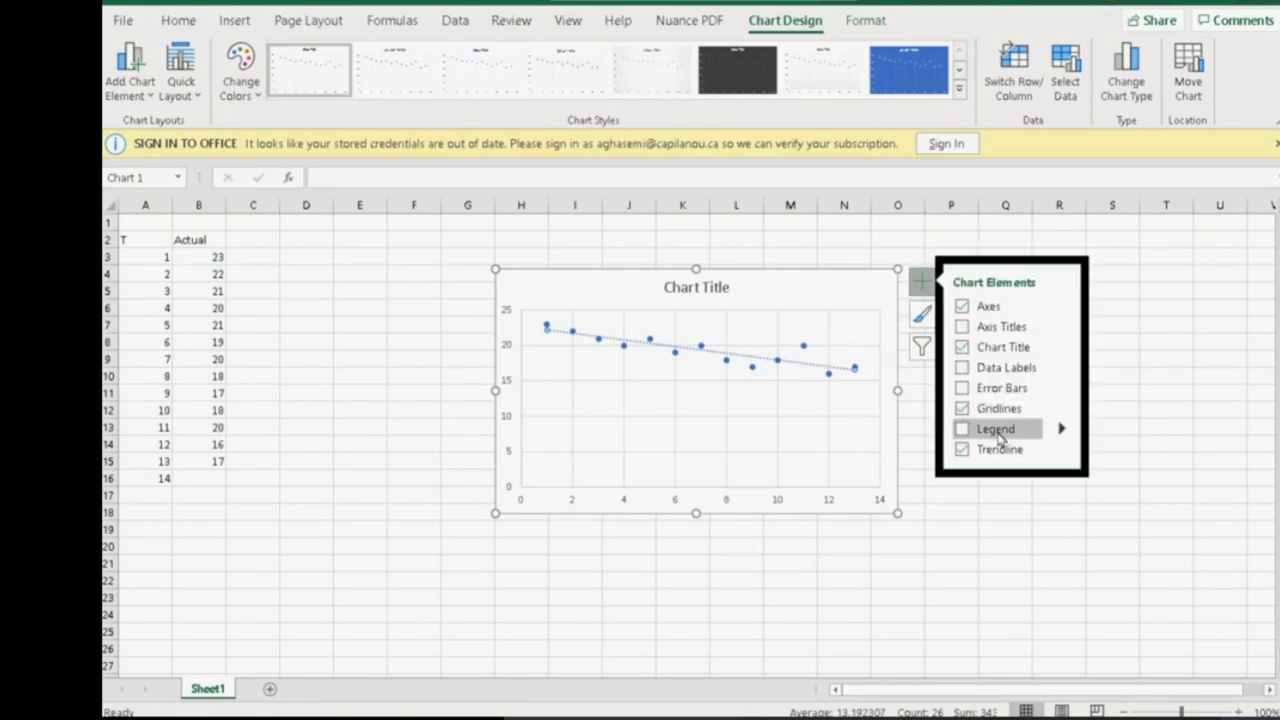
mouse_move(1063, 452)
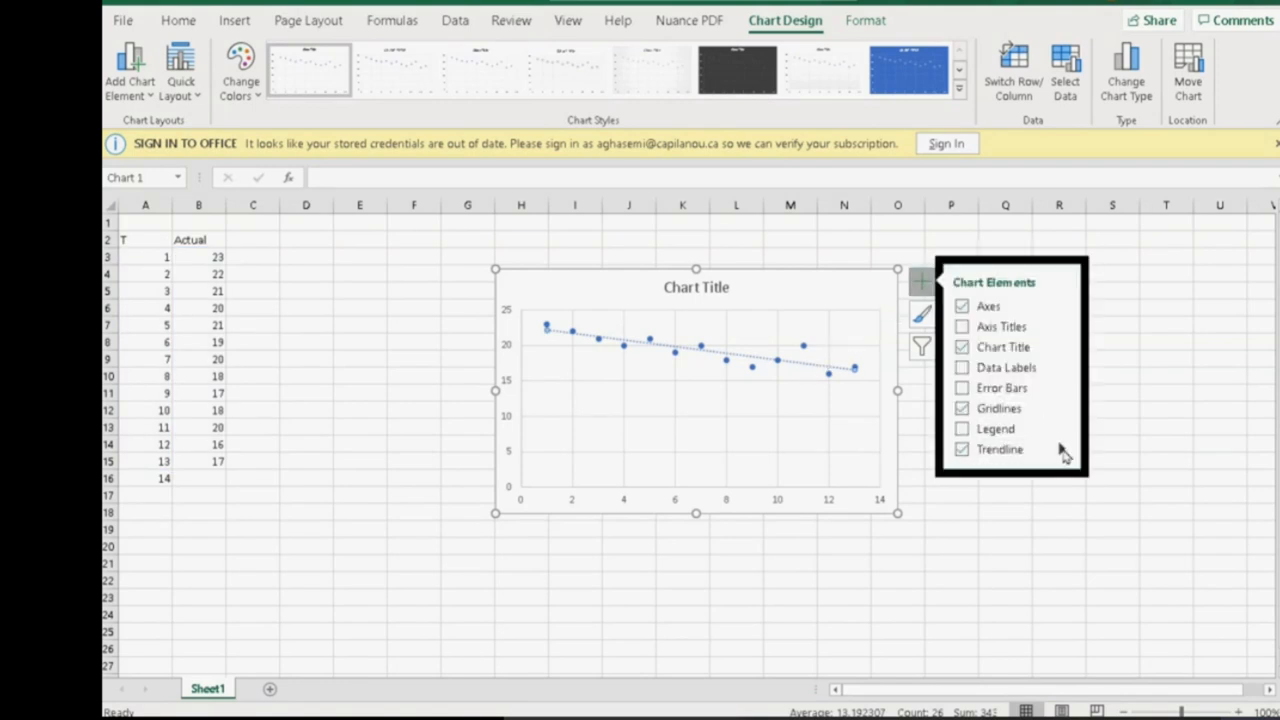
left_click(1062, 449)
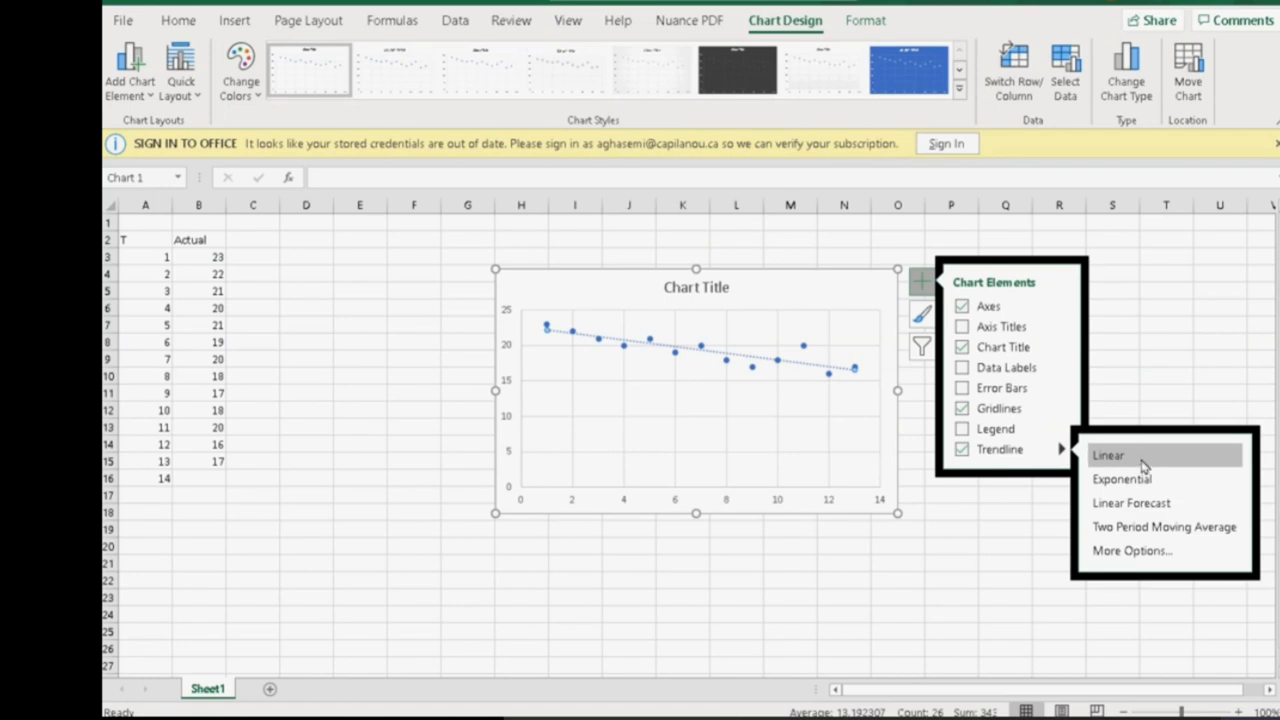
mouse_move(1137, 468)
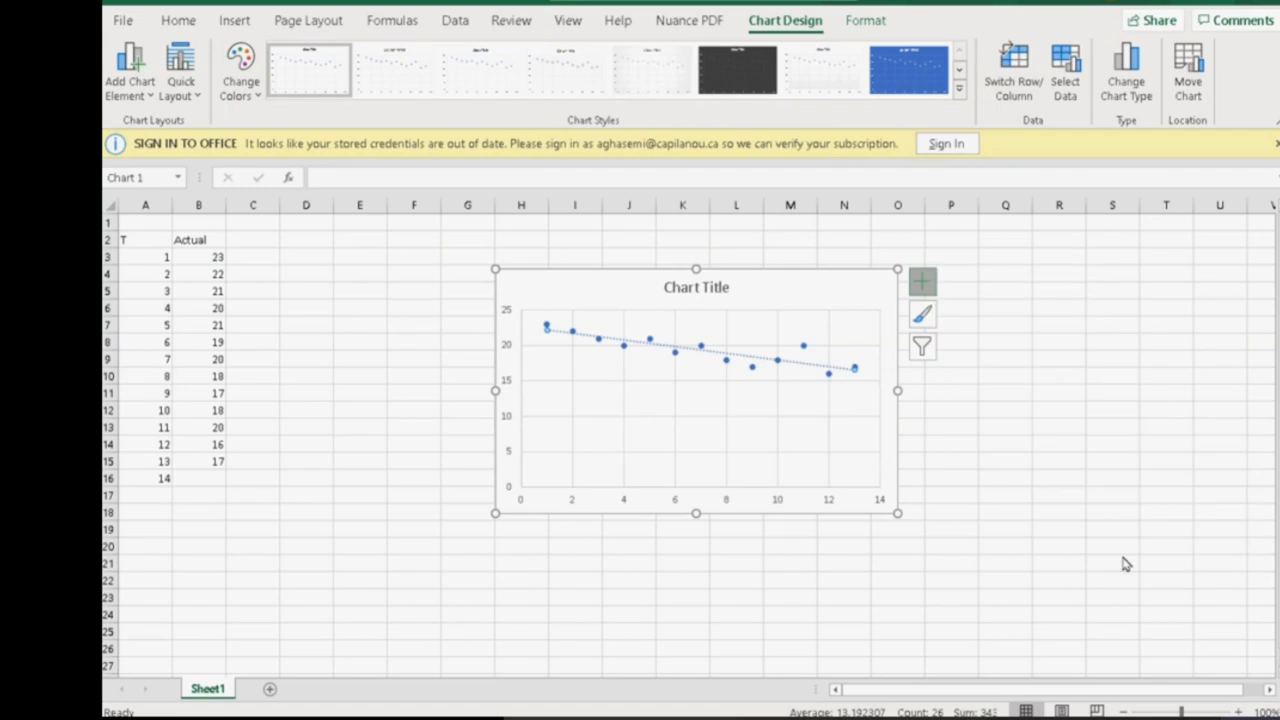
Turn on Display Equation on chart, showing y = -0.467x + 22.654, and select the label.
double_click(720, 348)
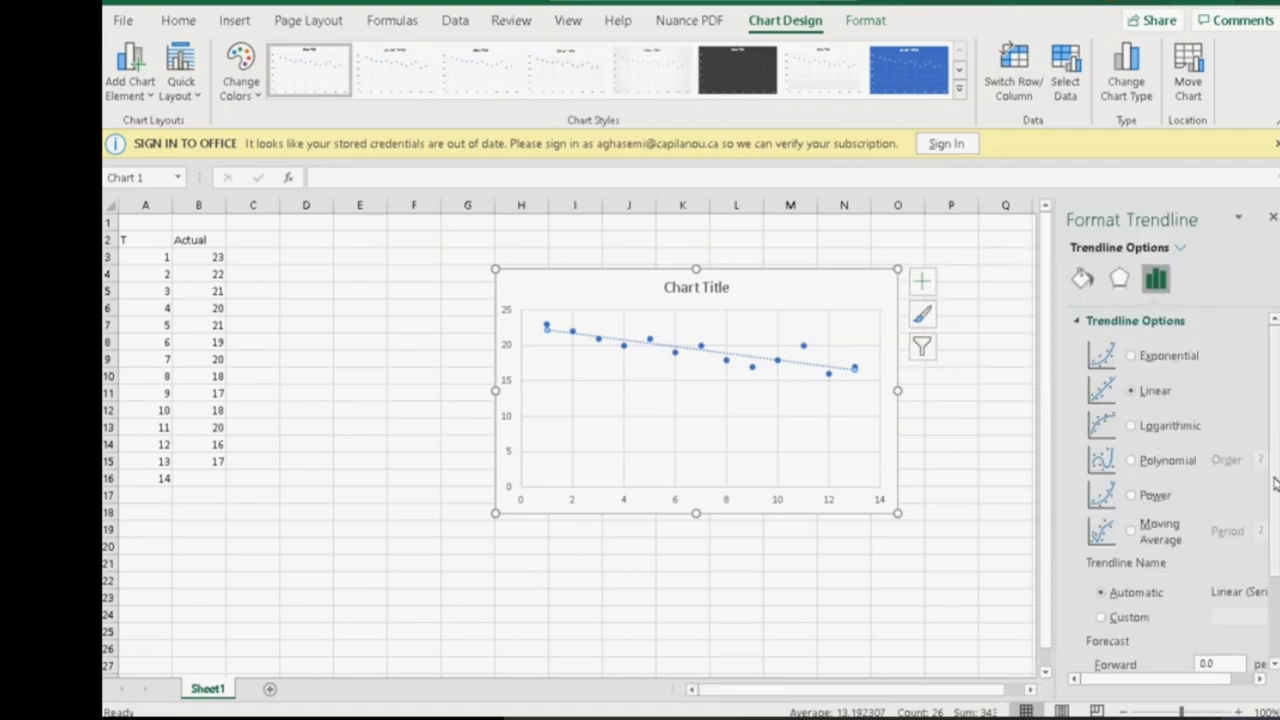
scroll("down", 3)
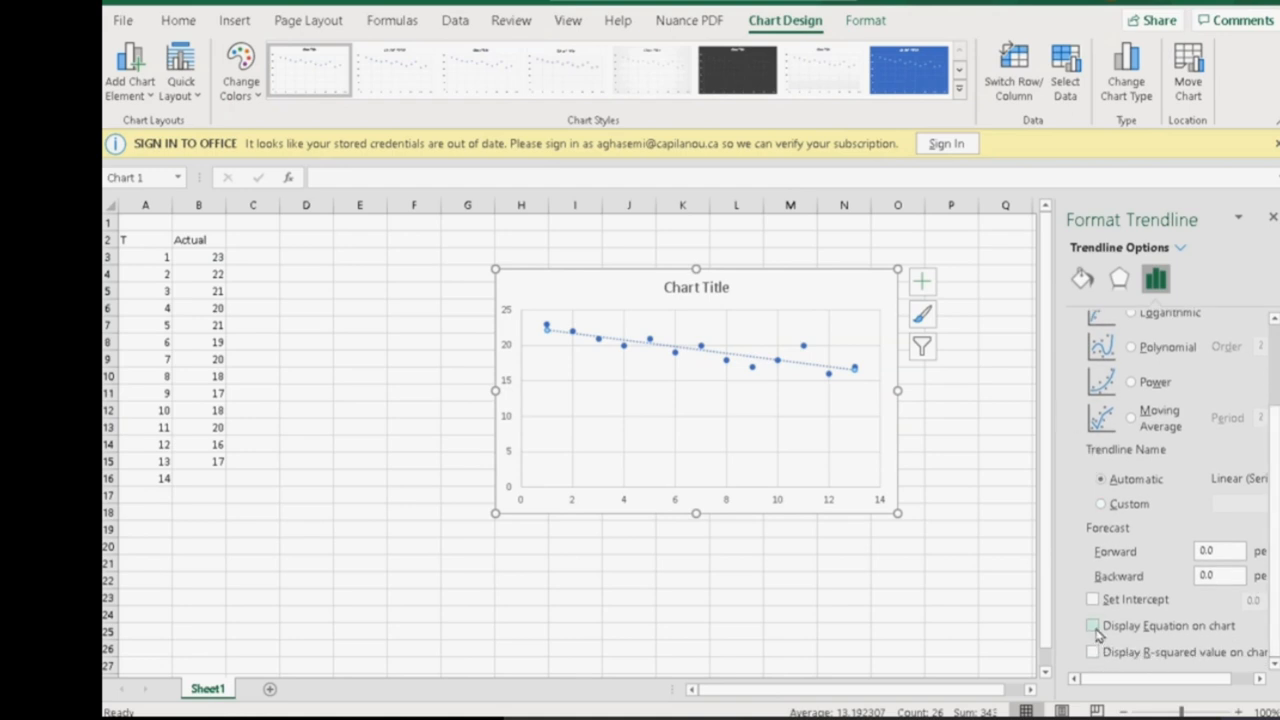
left_click(1092, 625)
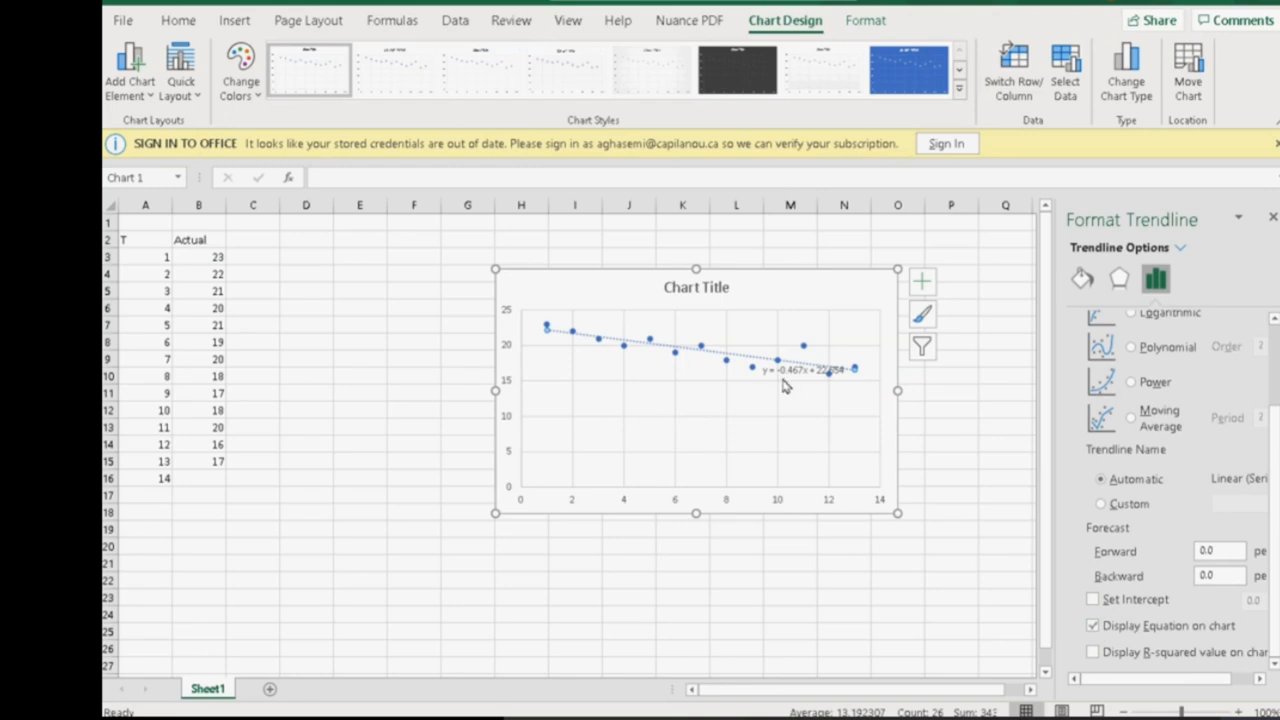
left_click(805, 369)
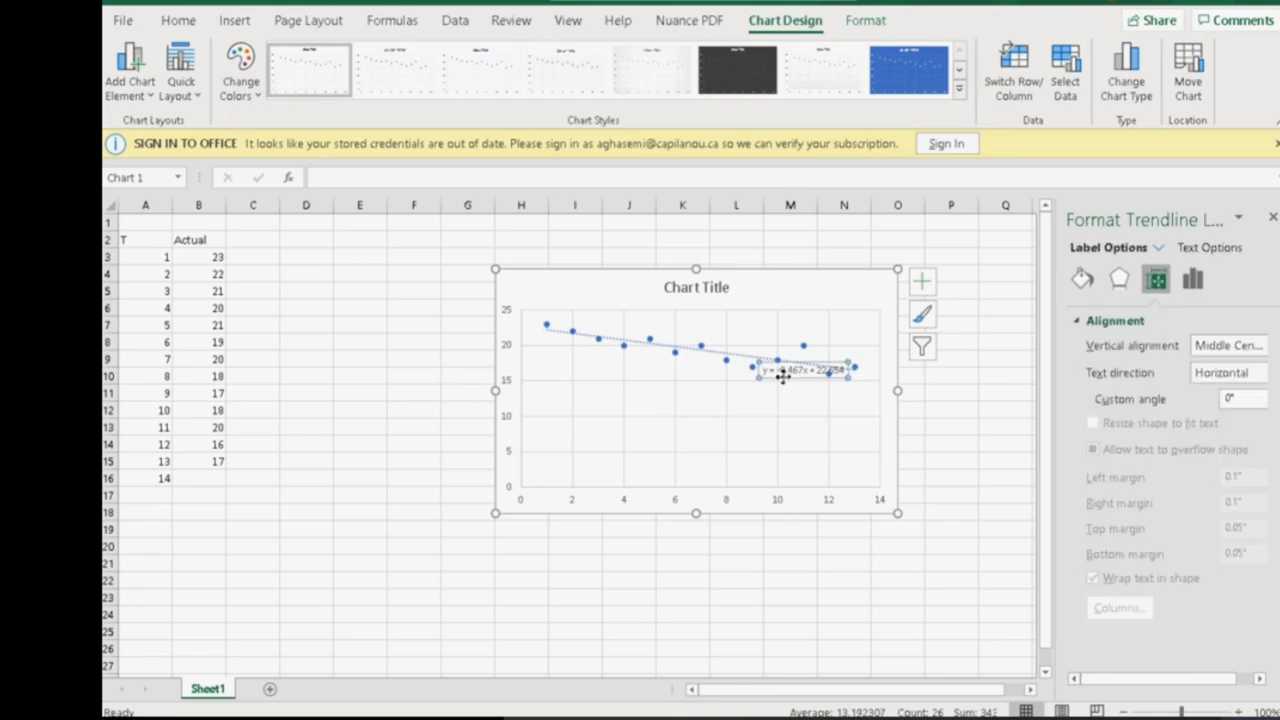
Move the equation label below the trendline and enlarge its font to 18 points.
left_click_drag(800, 368, 793, 390)
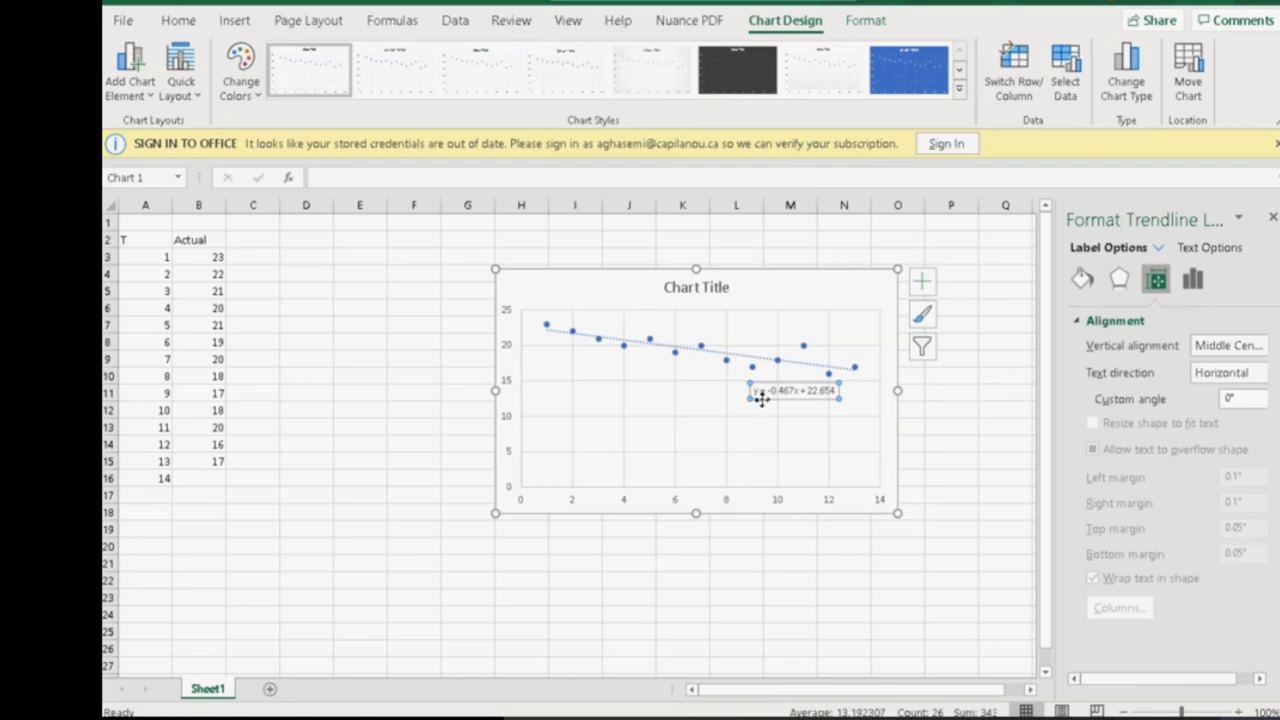
mouse_move(178, 20)
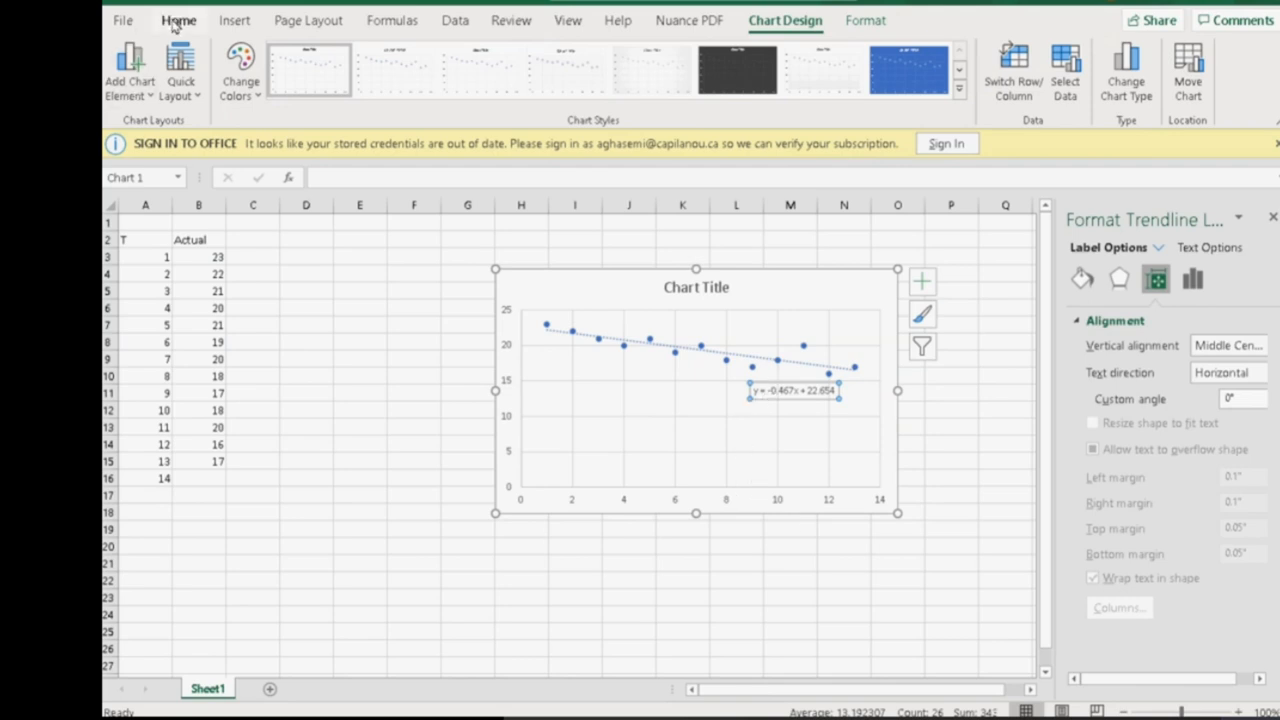
left_click(178, 20)
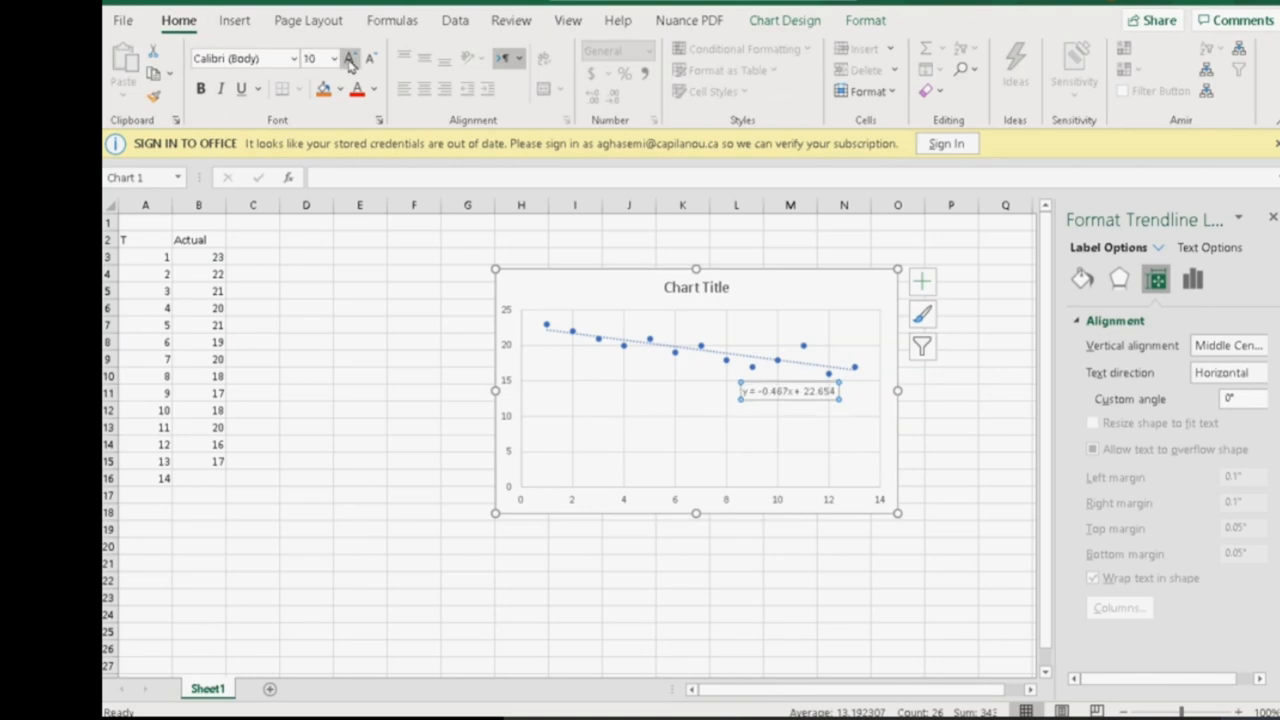
left_click(349, 57)
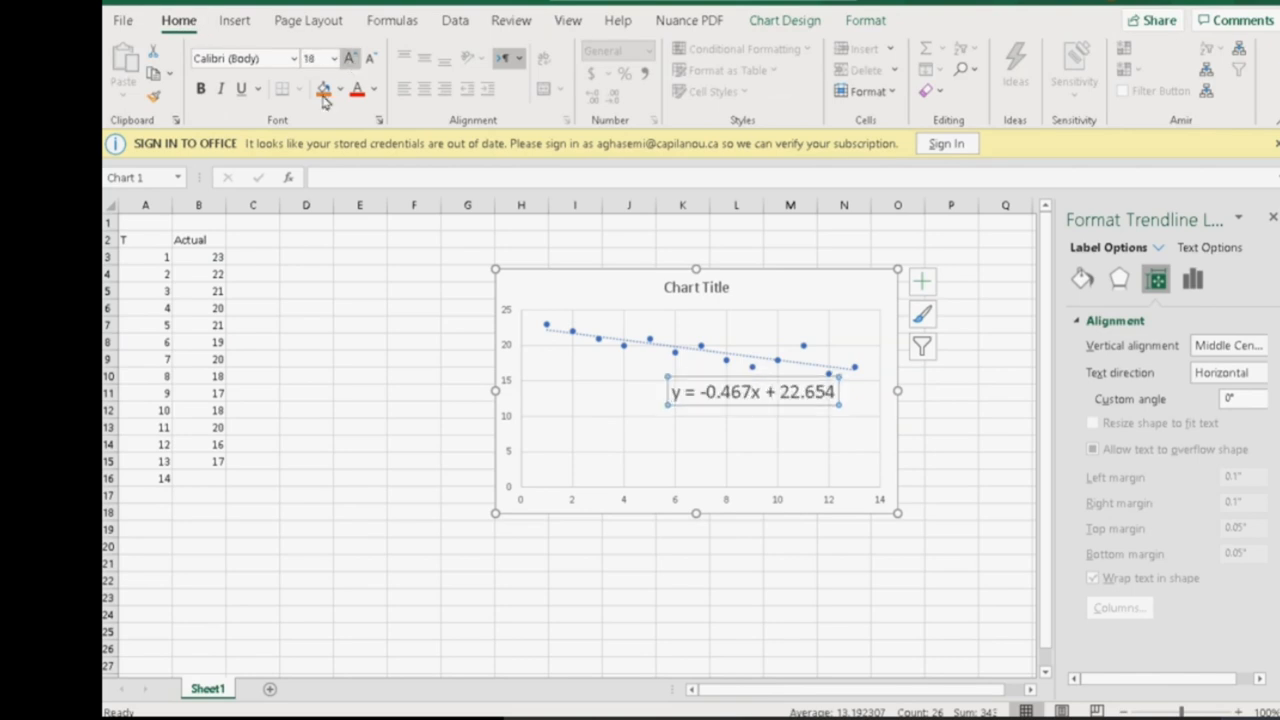
mouse_move(414, 506)
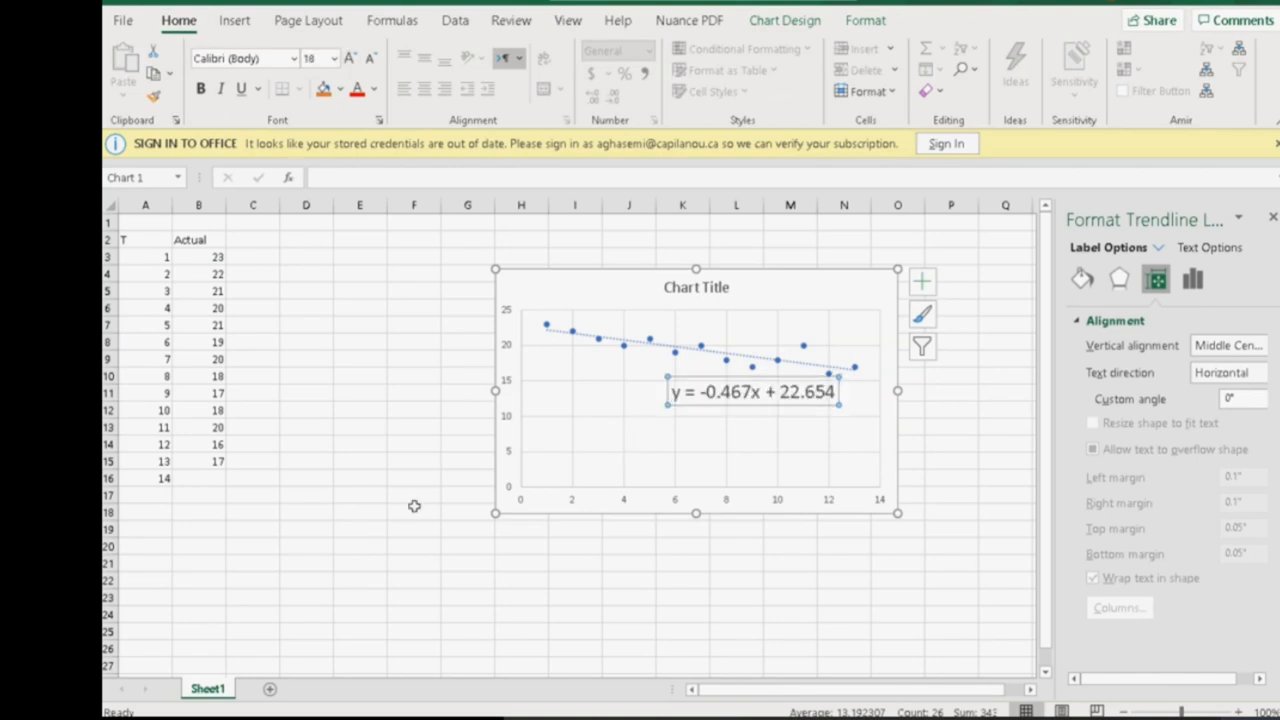
mouse_move(252, 537)
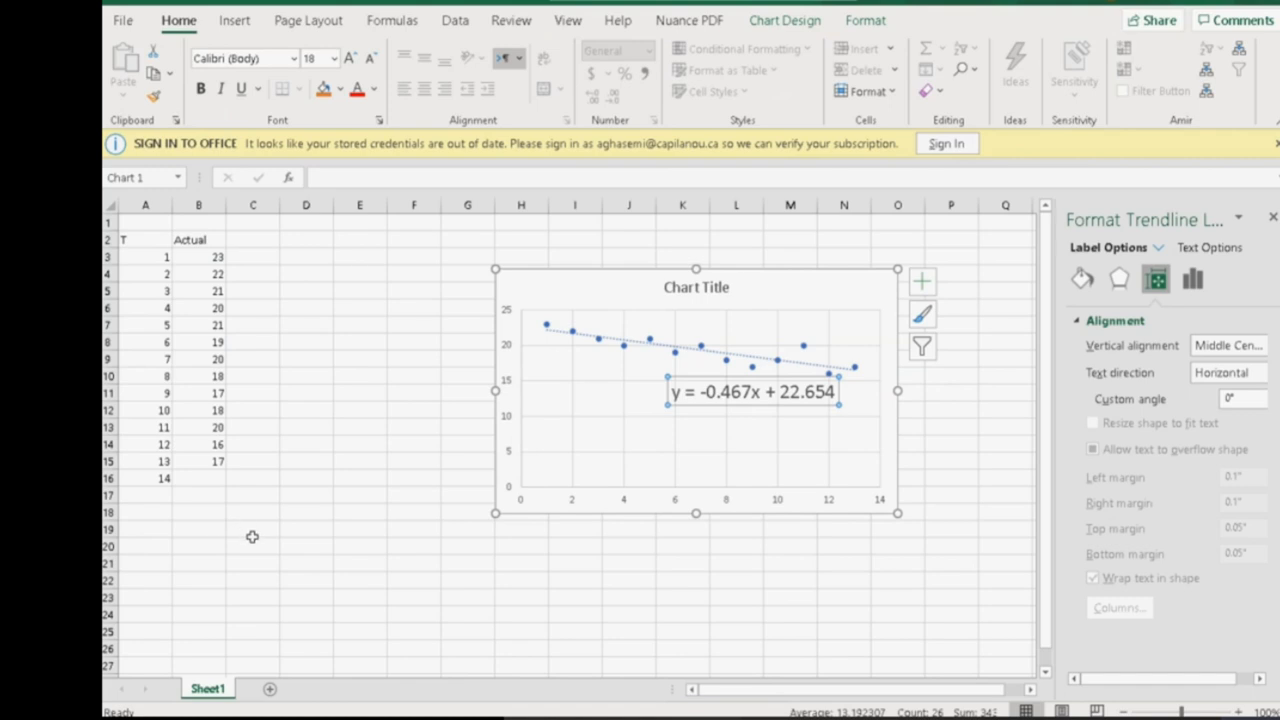
mouse_move(255, 530)
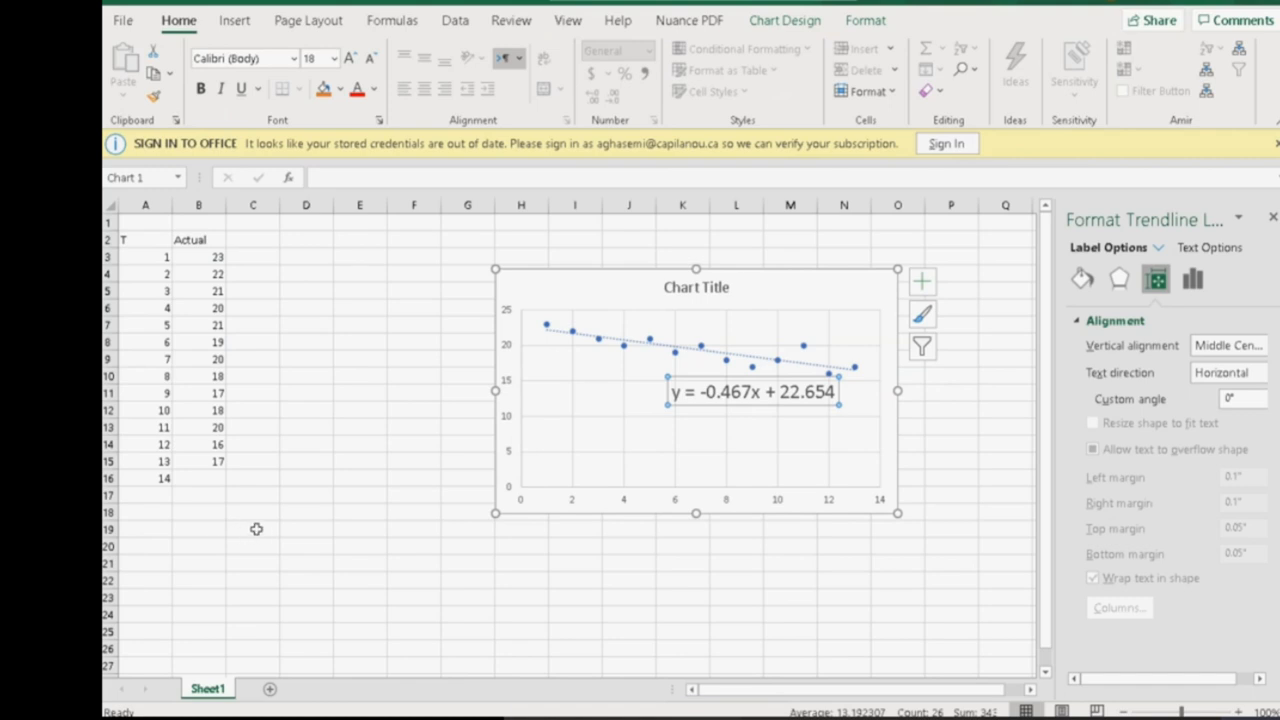
Deselect the equation label and pick the cell for the Forecast column heading.
left_click(252, 528)
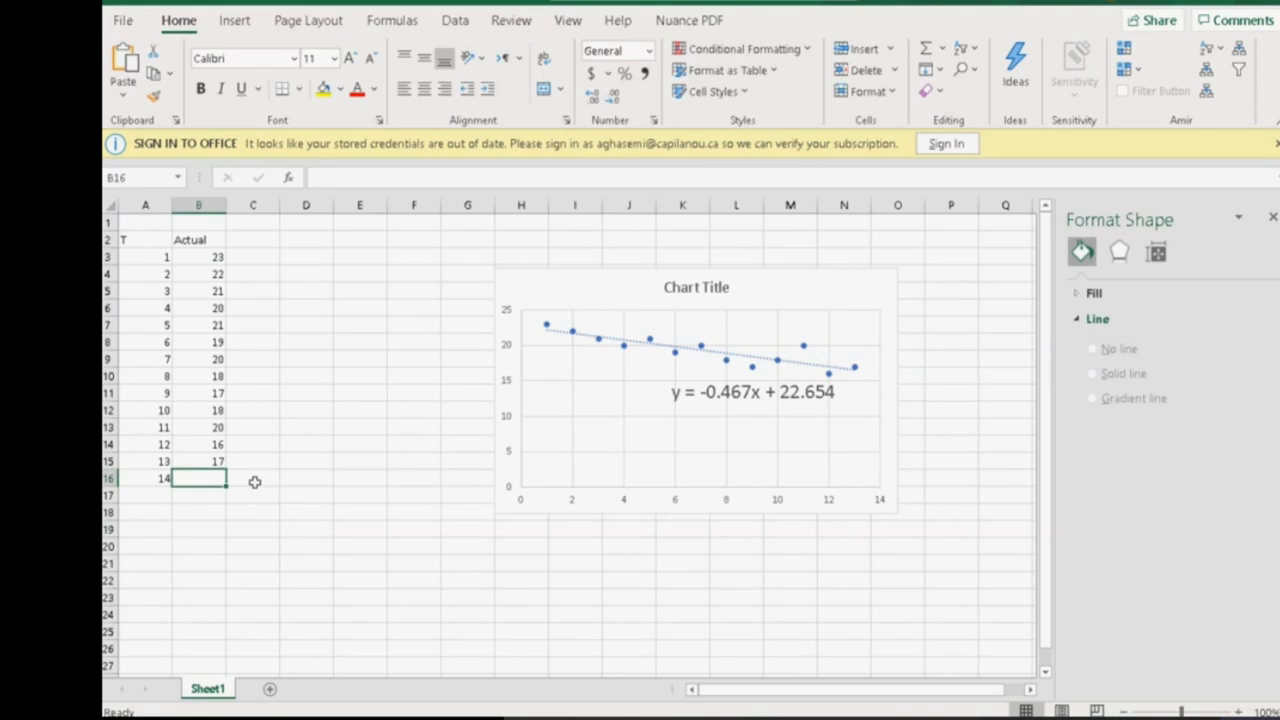
left_click(252, 478)
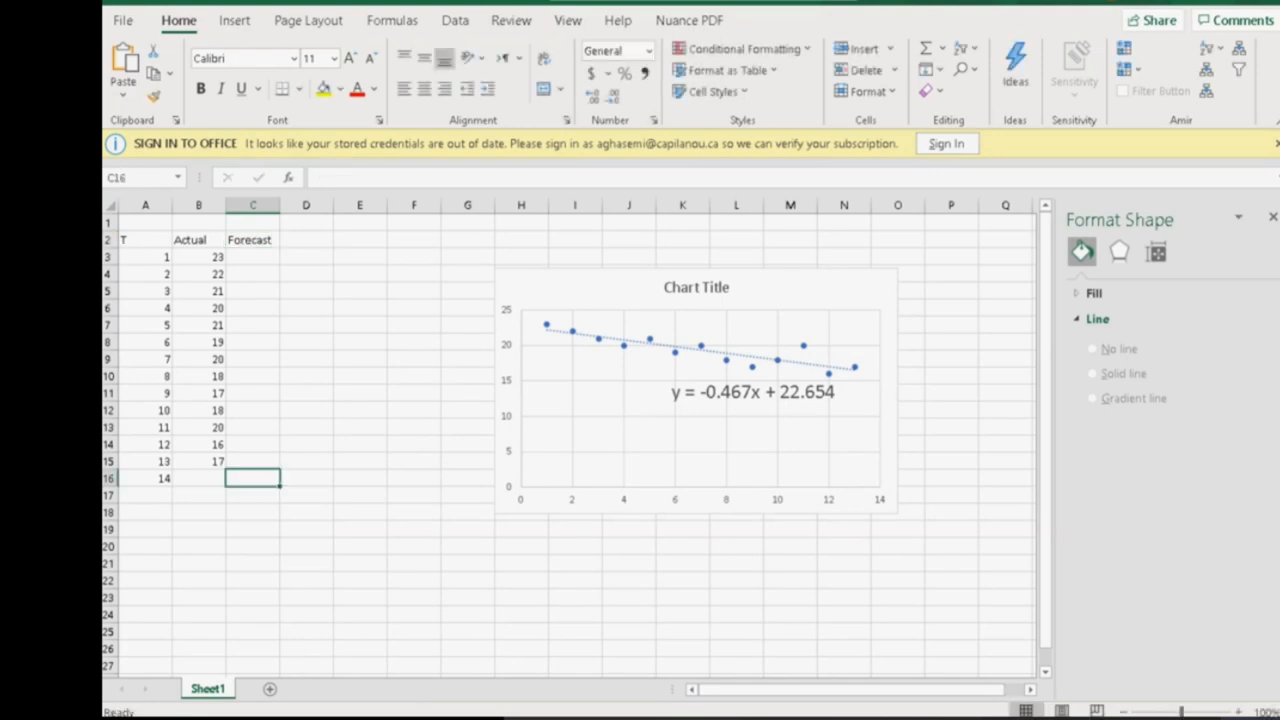
Enter =-.467*A16+22.654 in C16 to forecast 16.116 for week 14.
type("=")
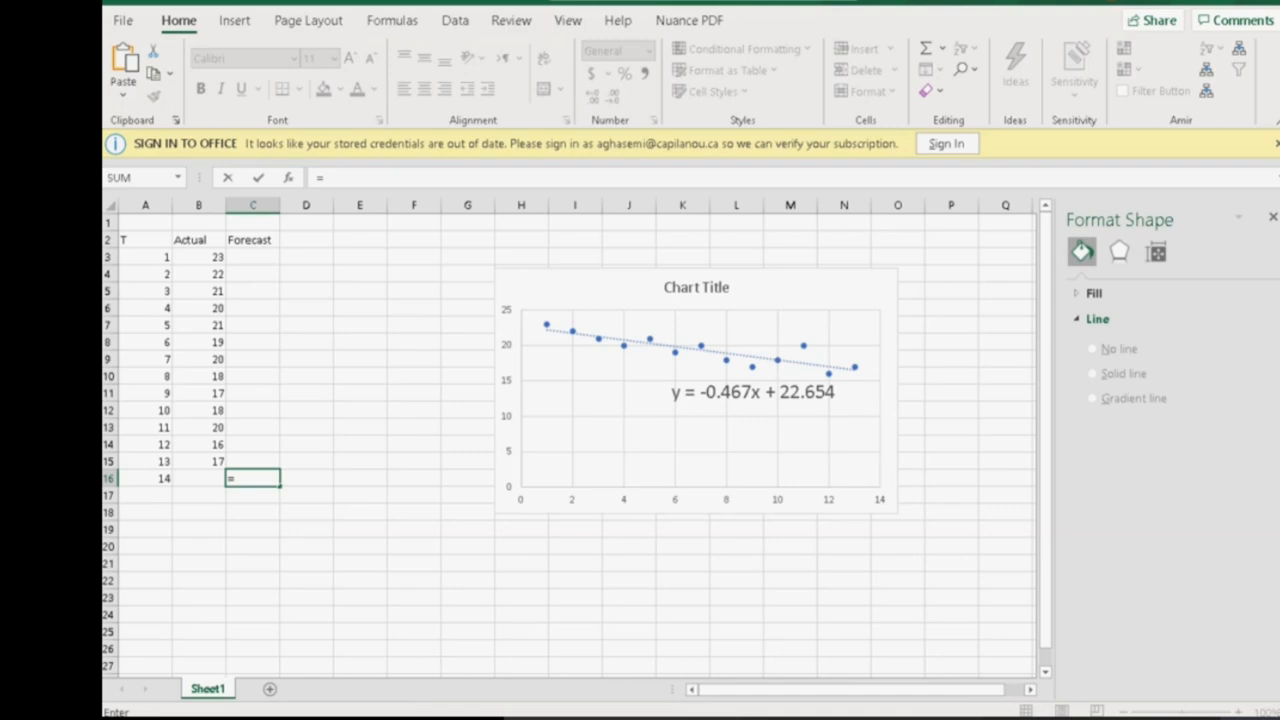
type("-.0")
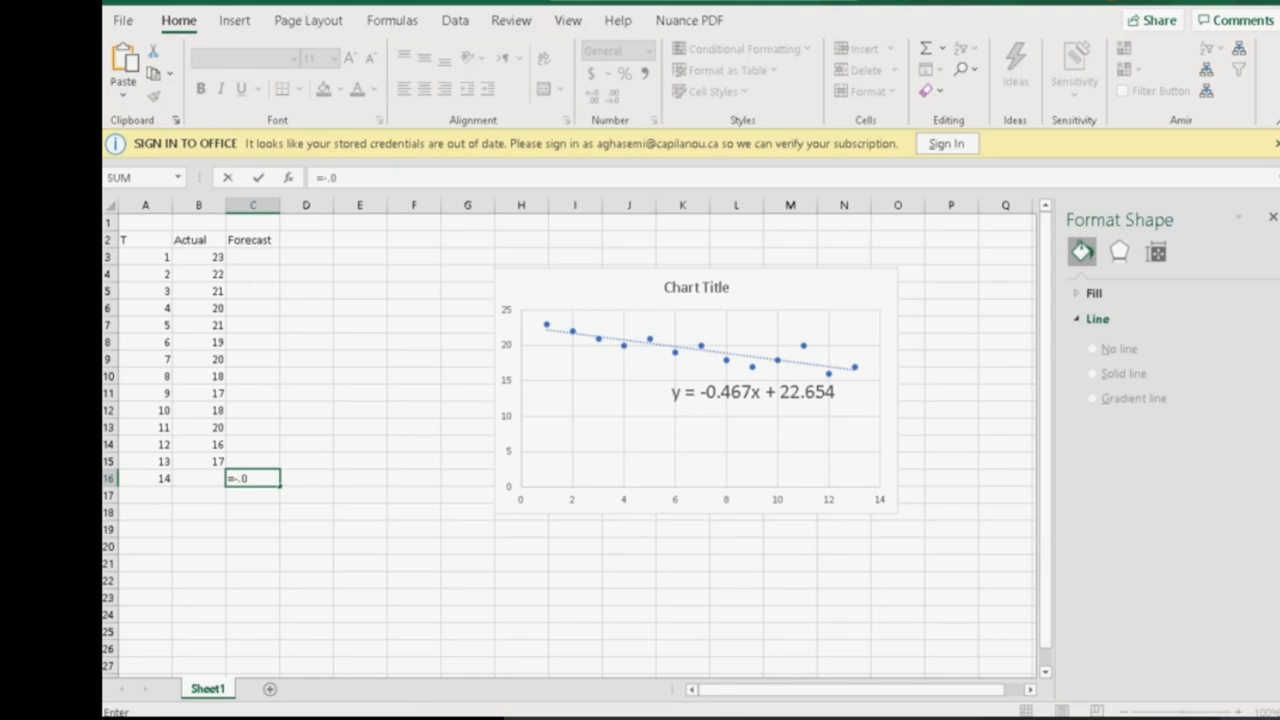
type("56")
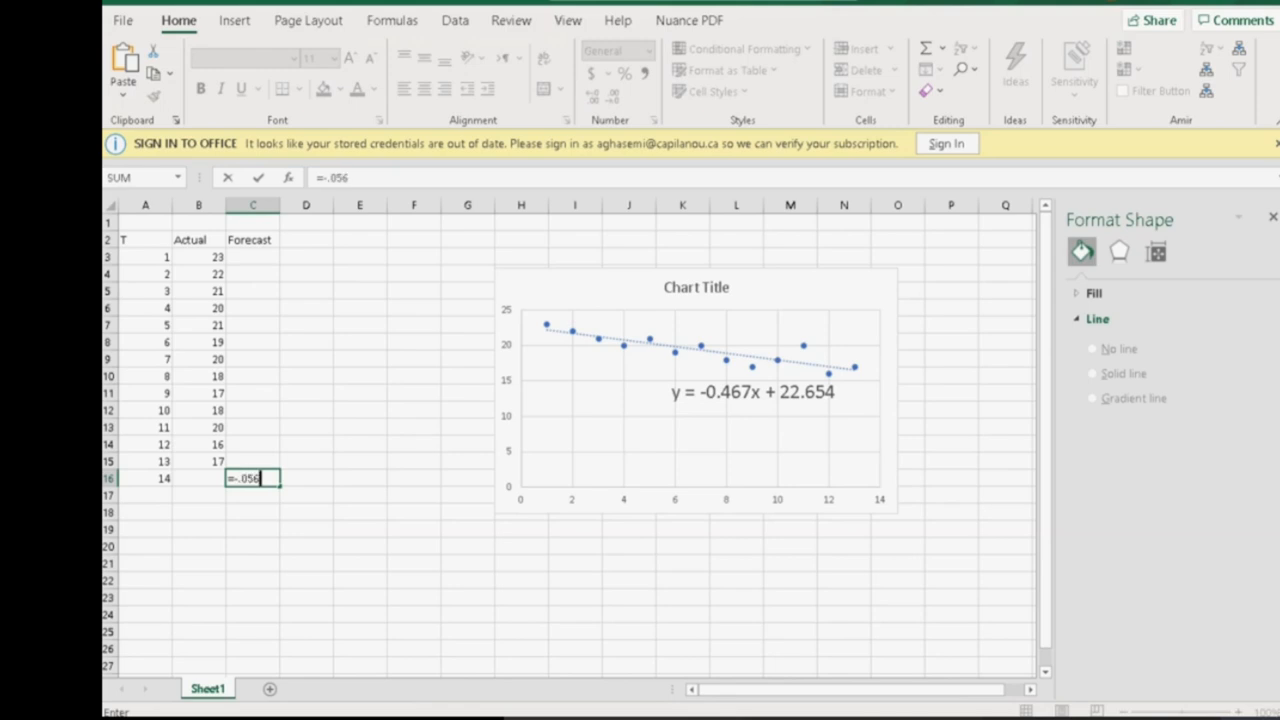
key("Backspace")
type("467")
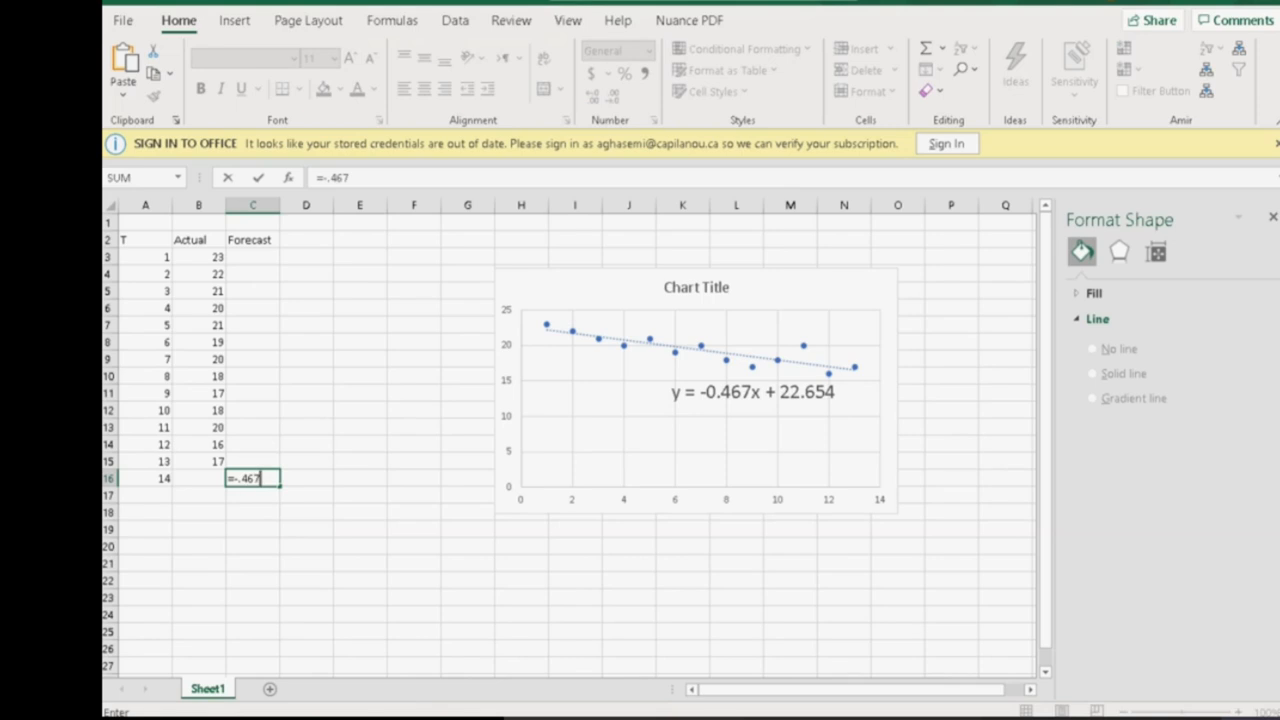
type("*")
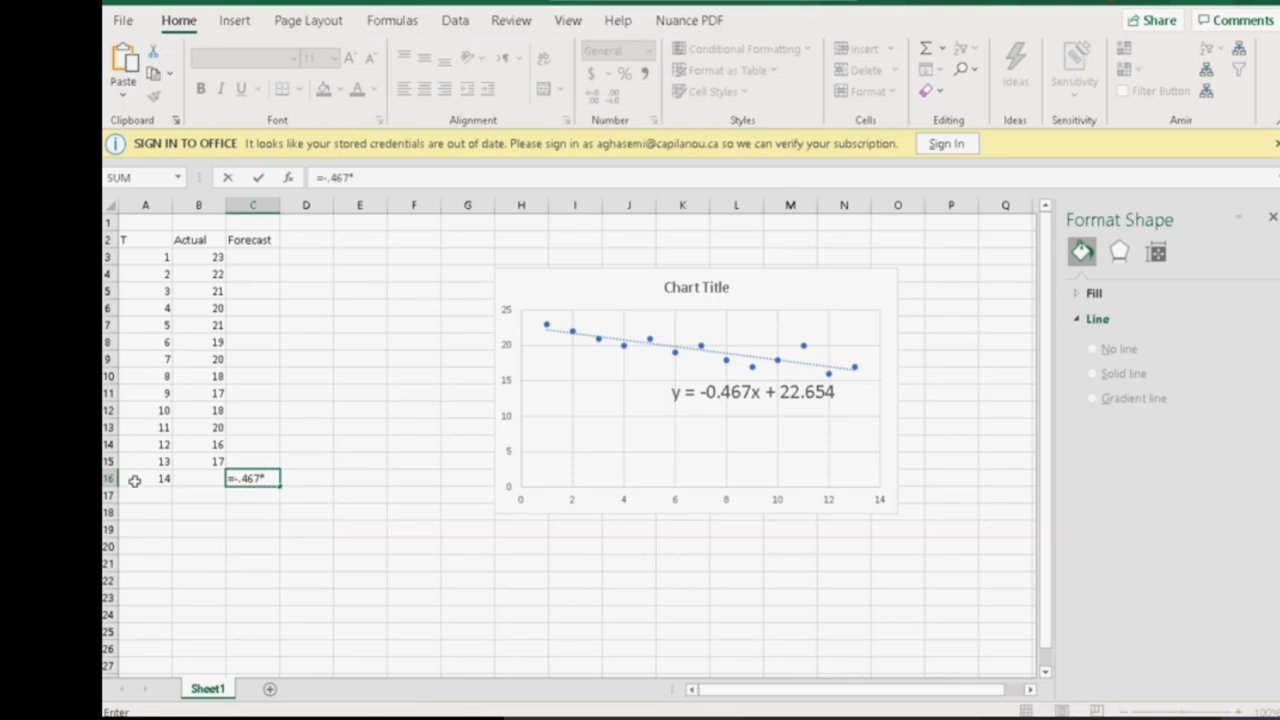
left_click(145, 478)
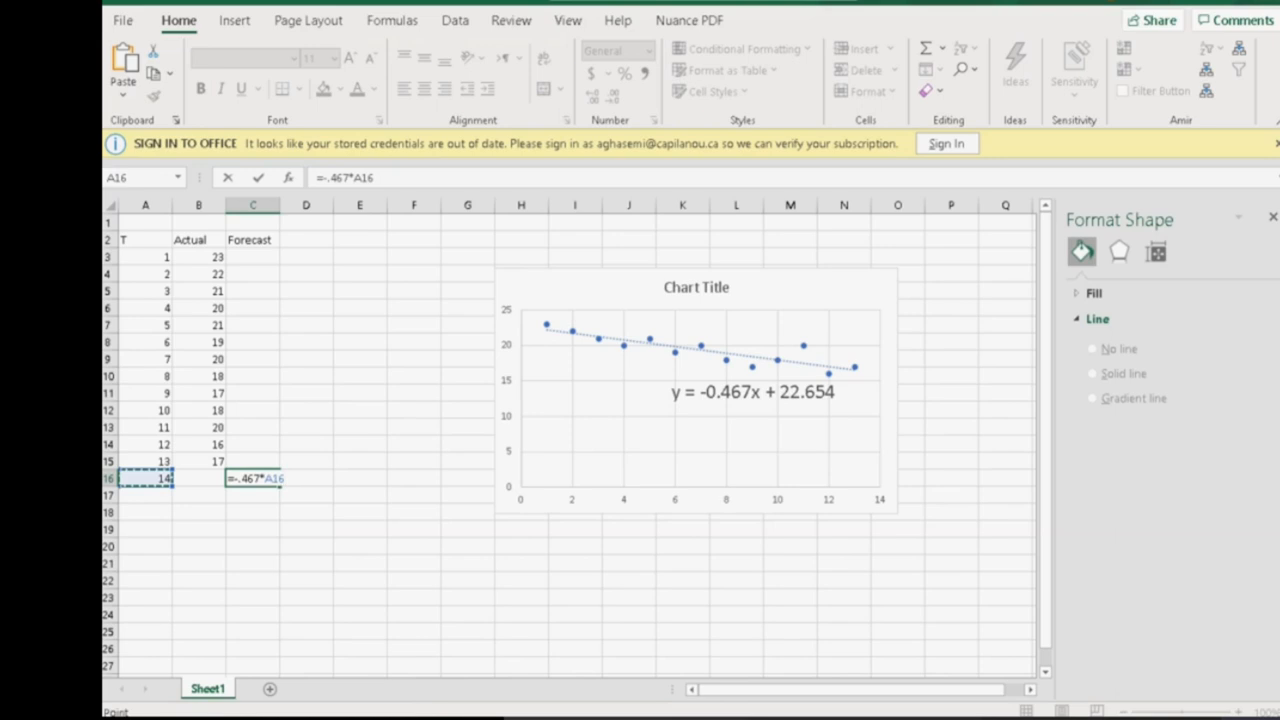
type("+22.")
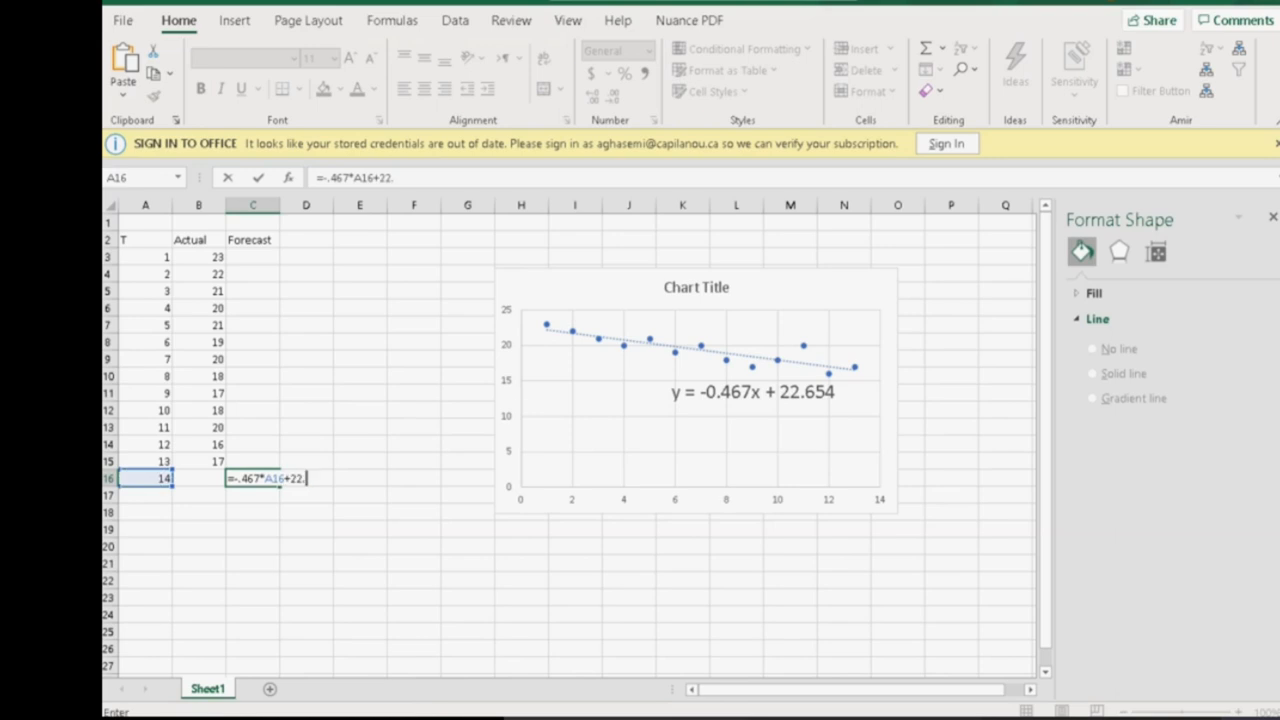
type("654")
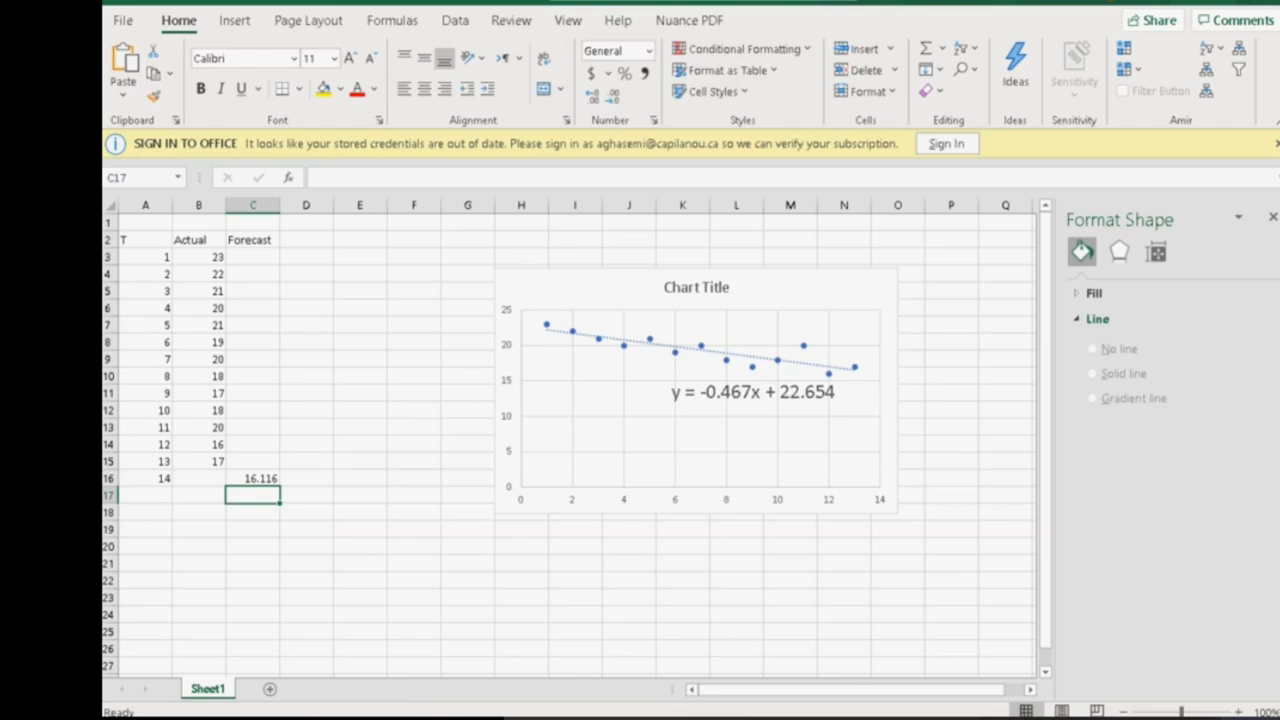
left_click_drag(145, 461, 145, 478)
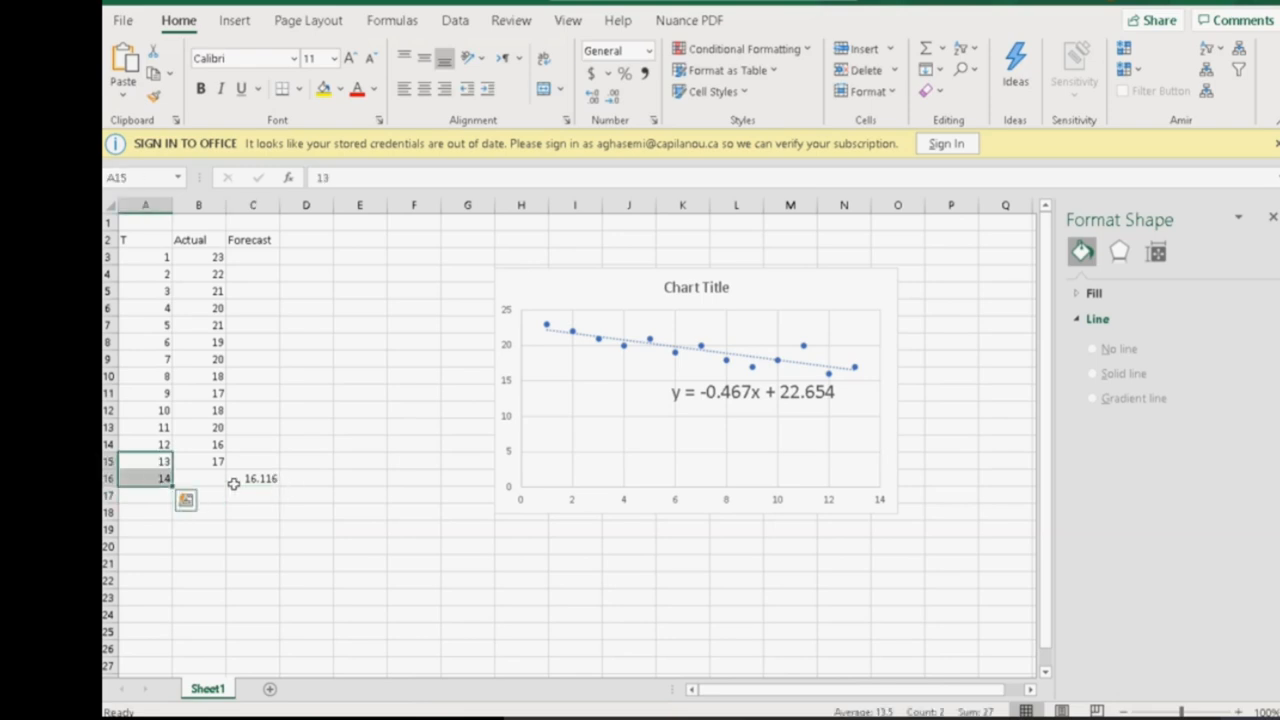
mouse_move(311, 488)
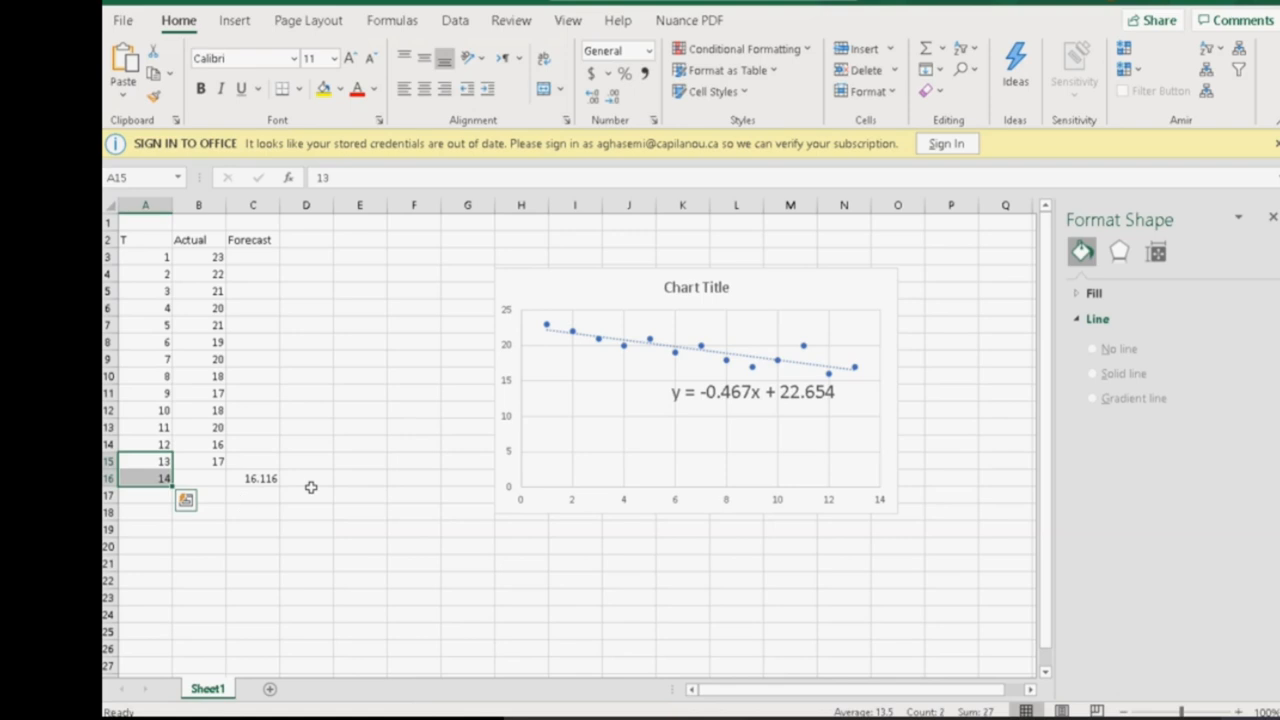
mouse_move(752, 400)
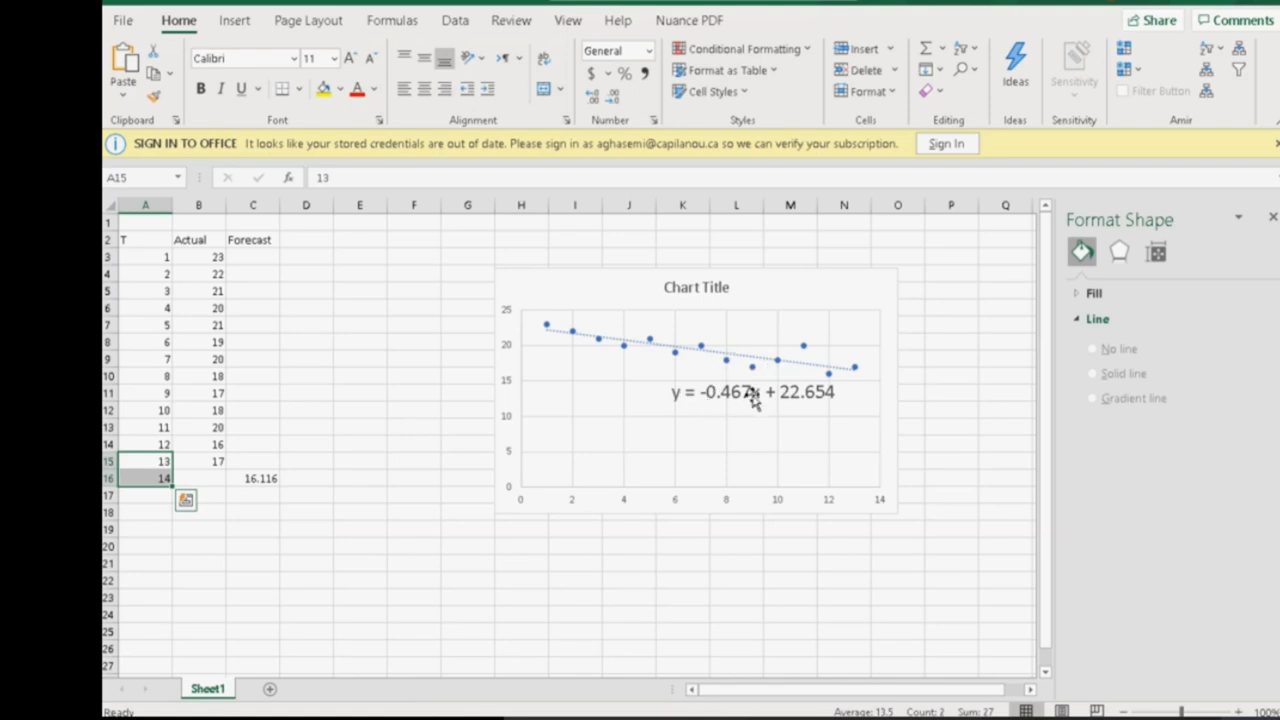
mouse_move(707, 370)
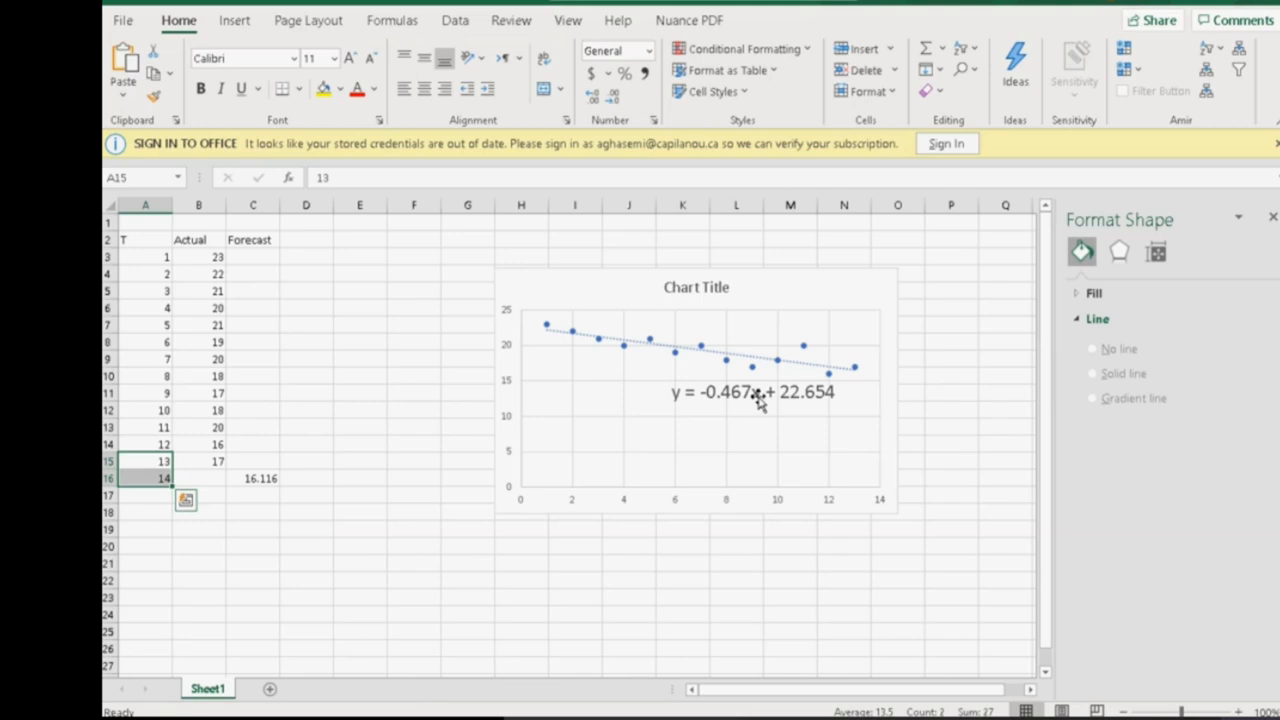
mouse_move(740, 405)
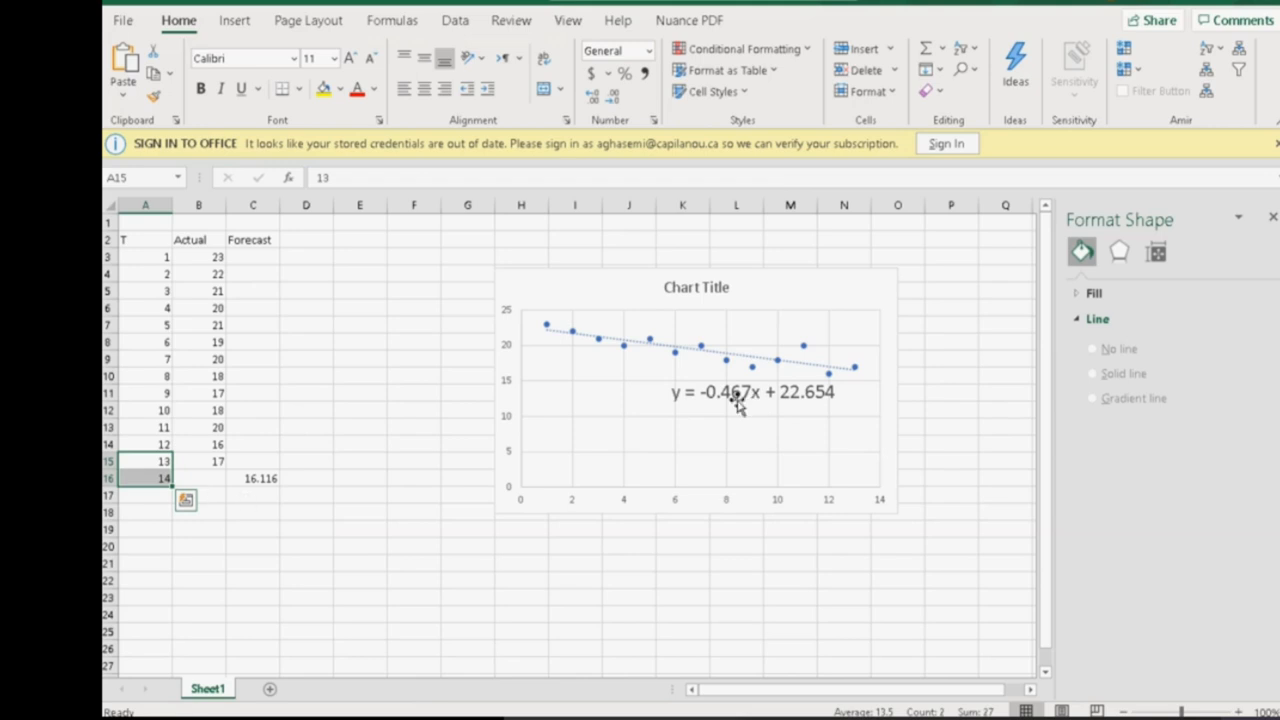
mouse_move(740, 400)
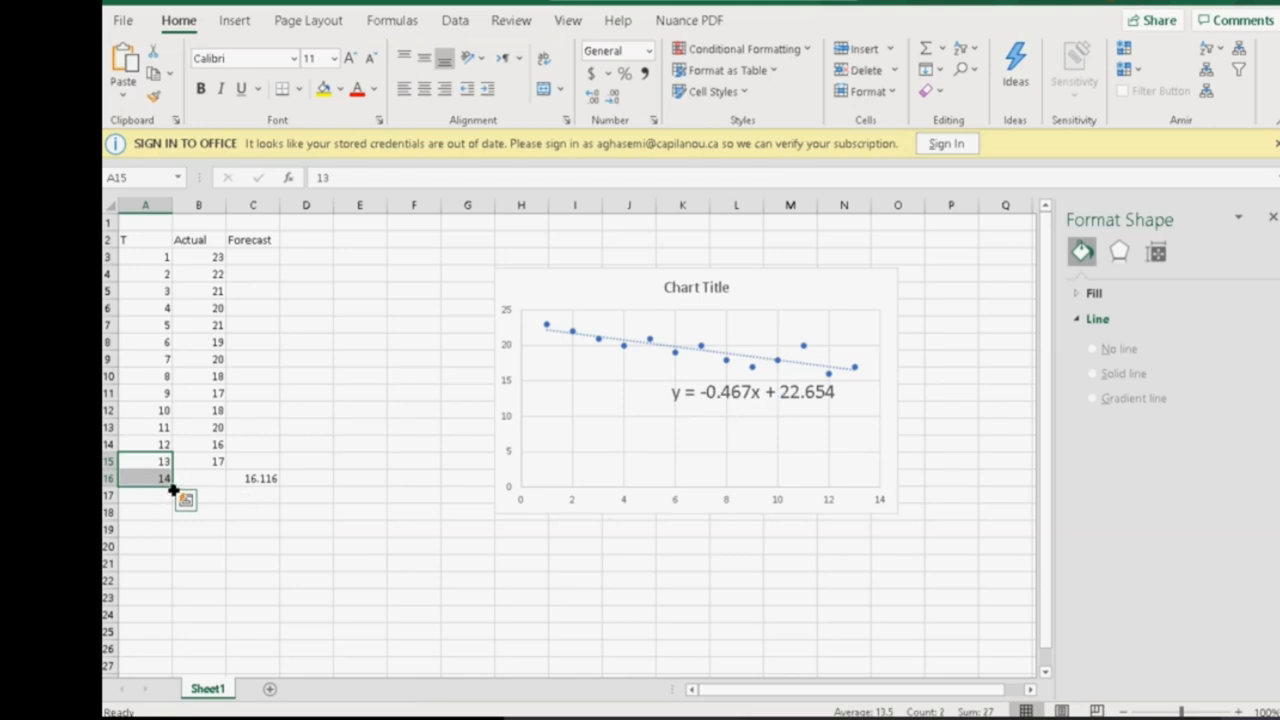
left_click_drag(173, 490, 173, 533)
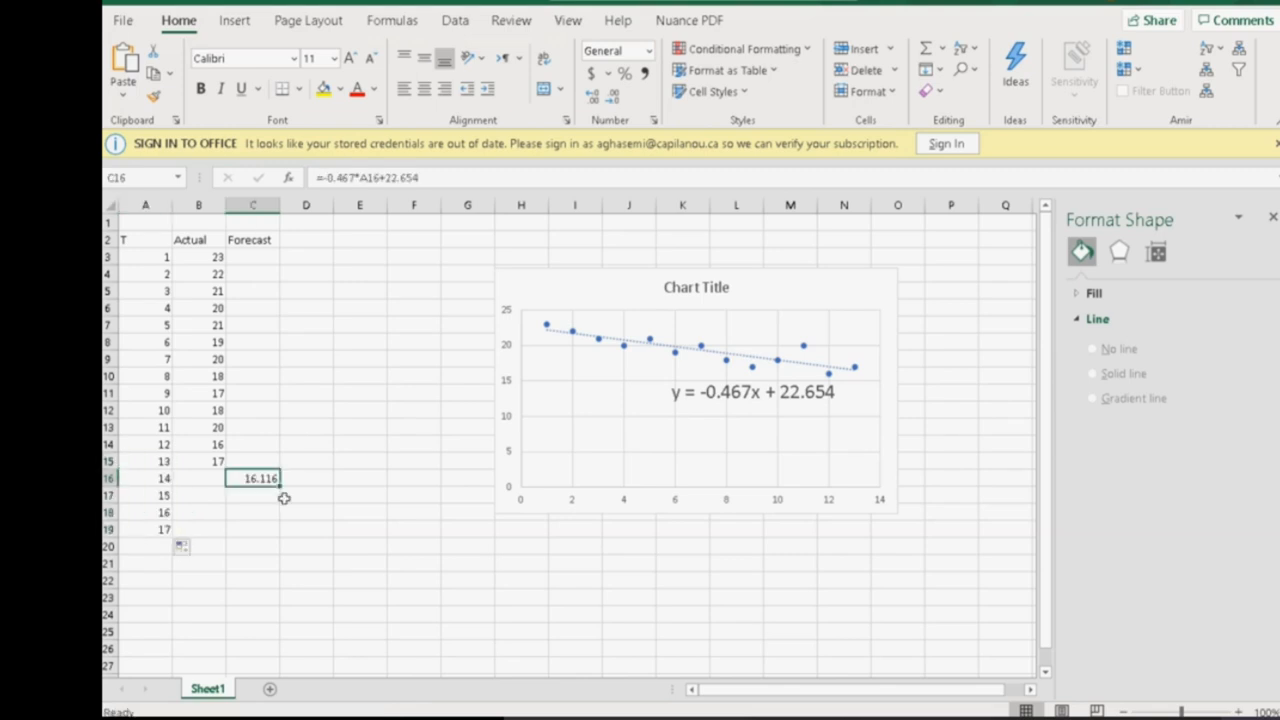
mouse_move(268, 500)
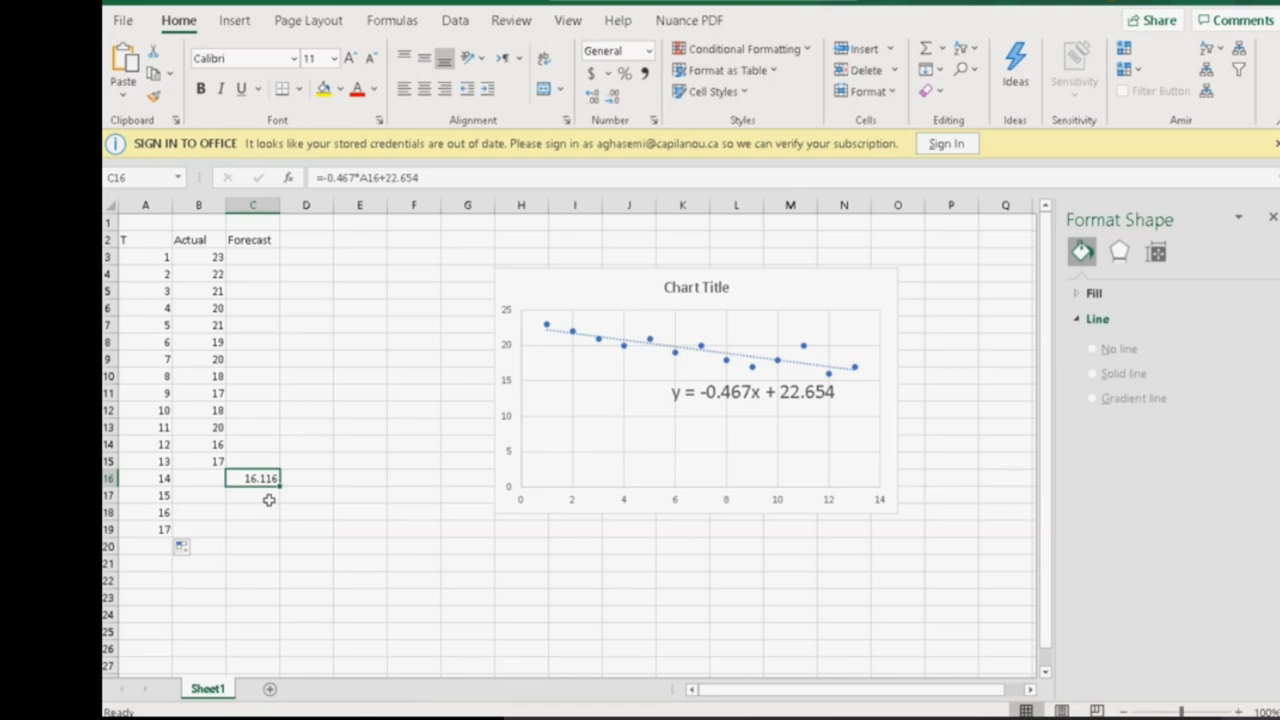
mouse_move(280, 489)
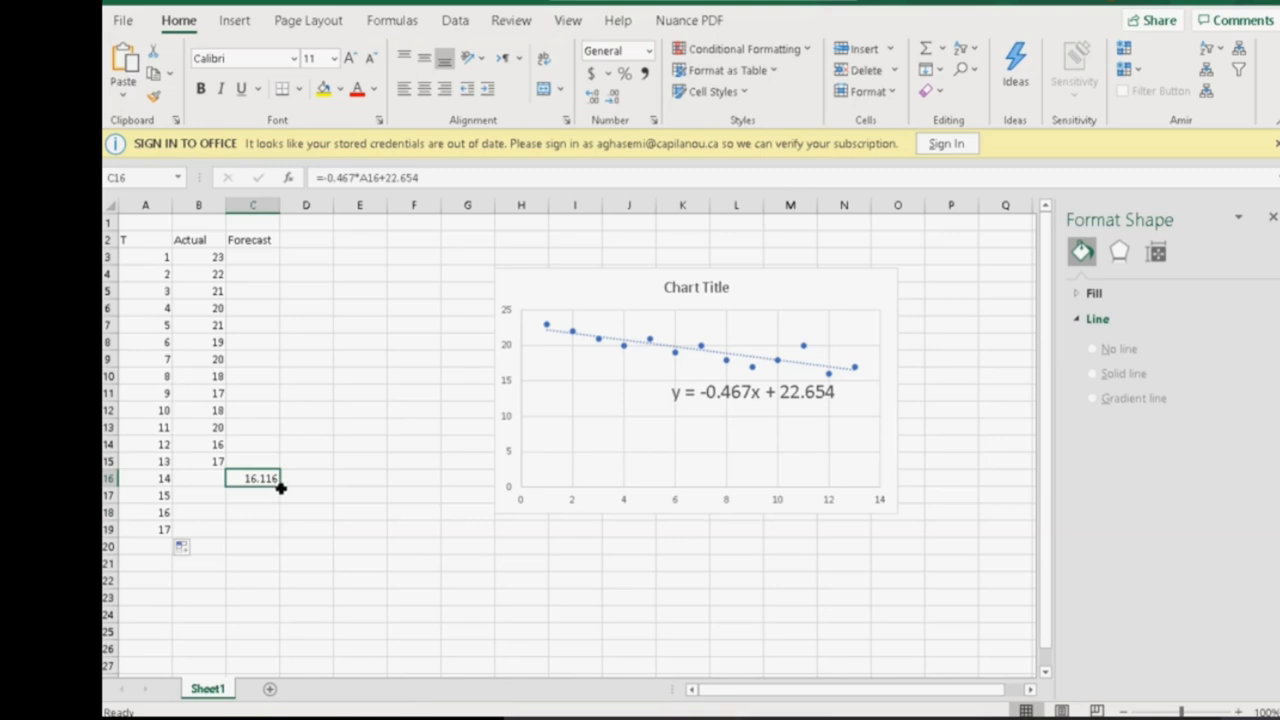
Fill the forecast formula down for weeks 15–17, giving 15.649, 15.182 and 14.715.
left_click_drag(252, 478, 252, 529)
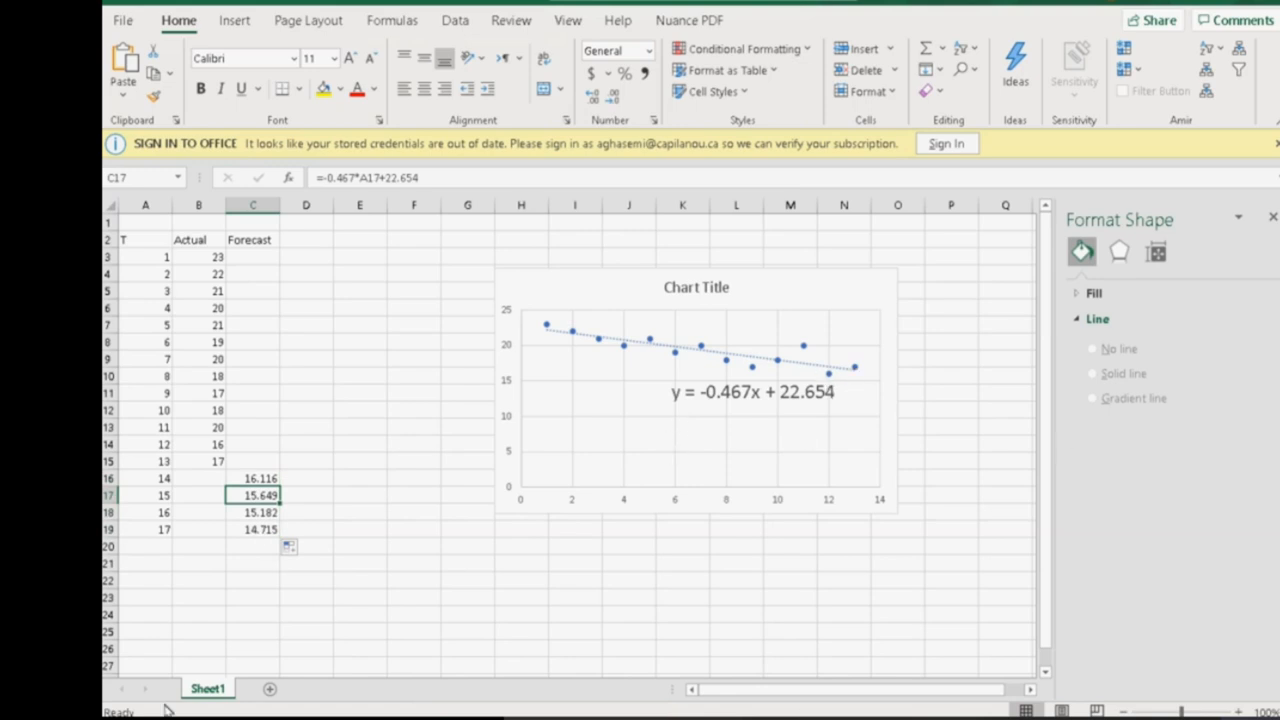
mouse_move(261, 479)
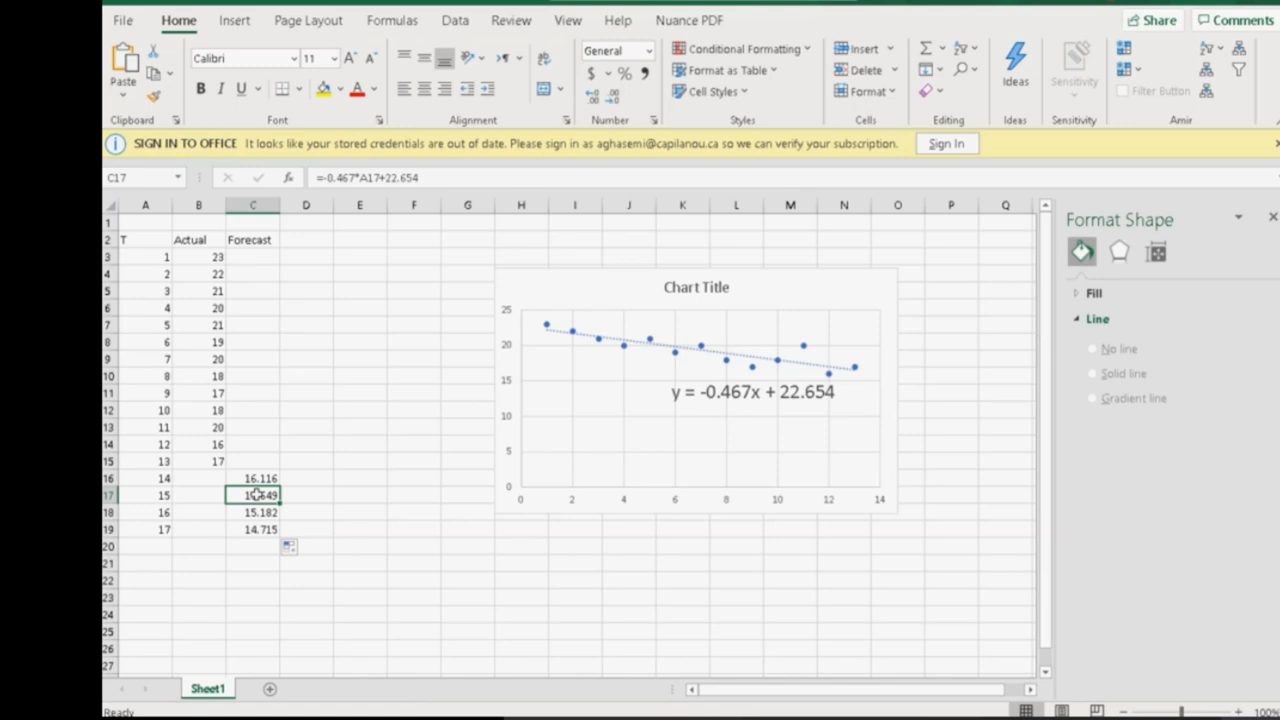
Select the week 17 forecast cell to check its formula.
left_click(252, 529)
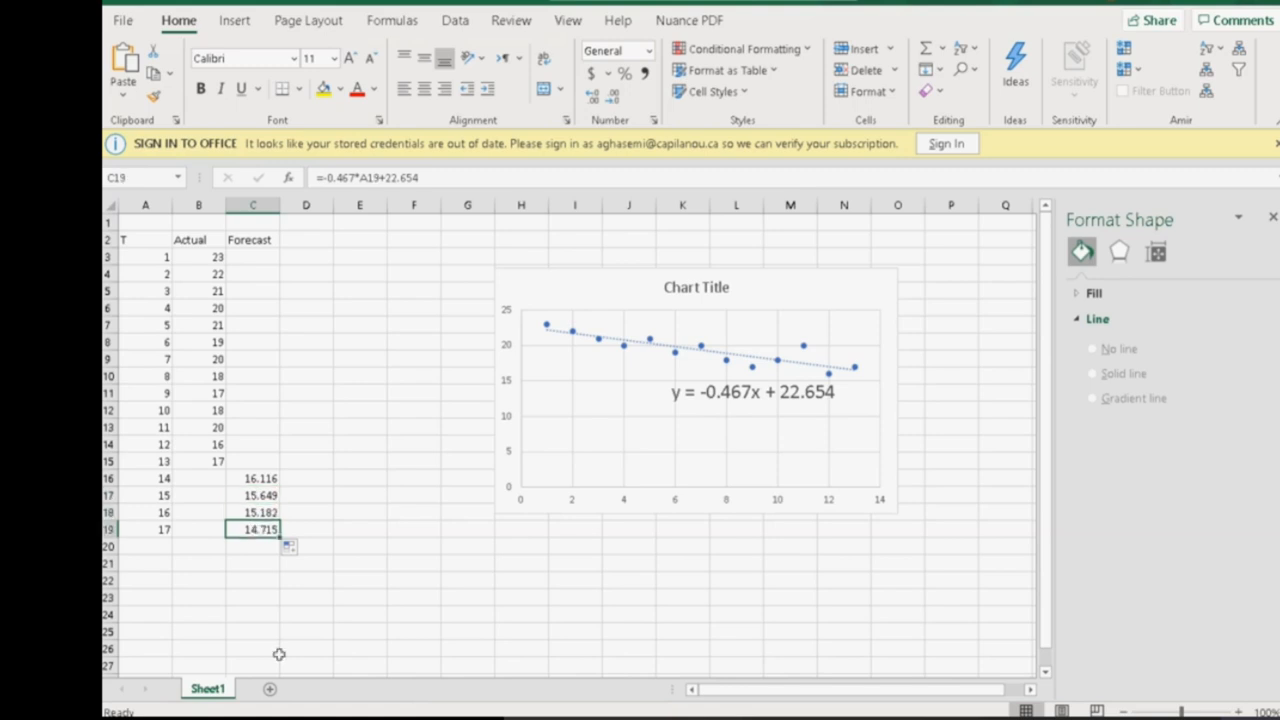
mouse_move(367, 657)
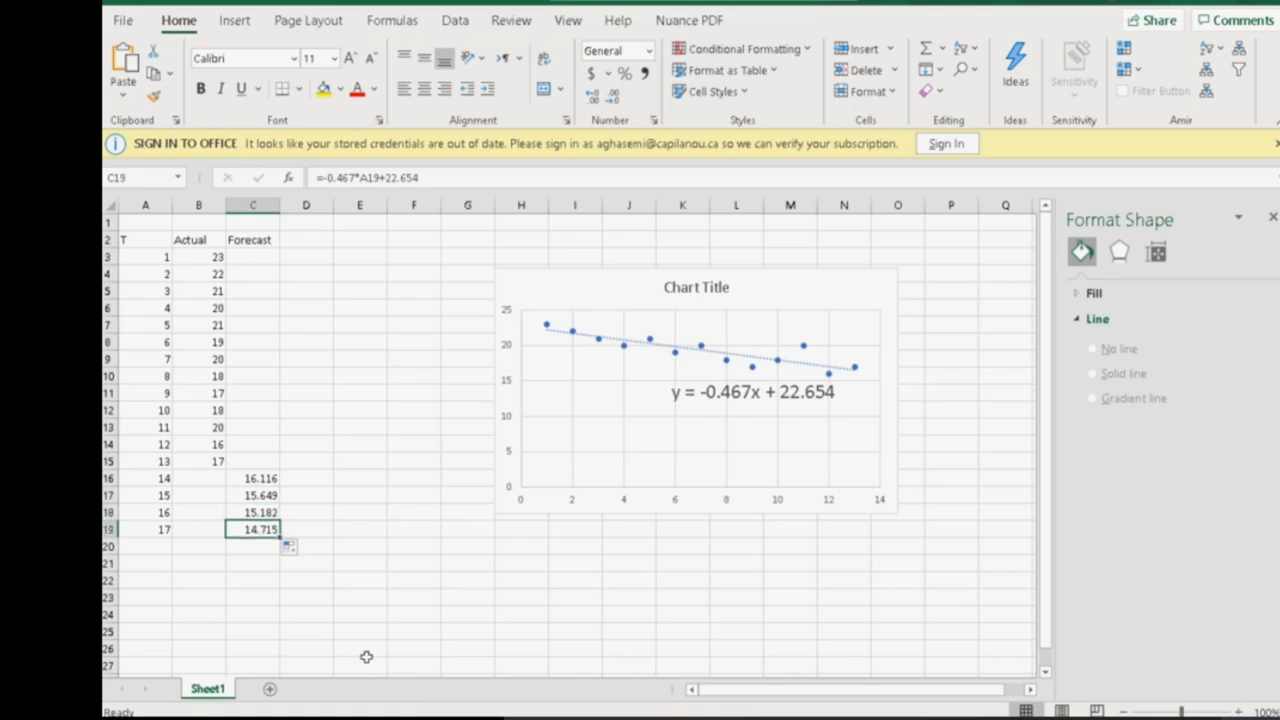
mouse_move(688, 340)
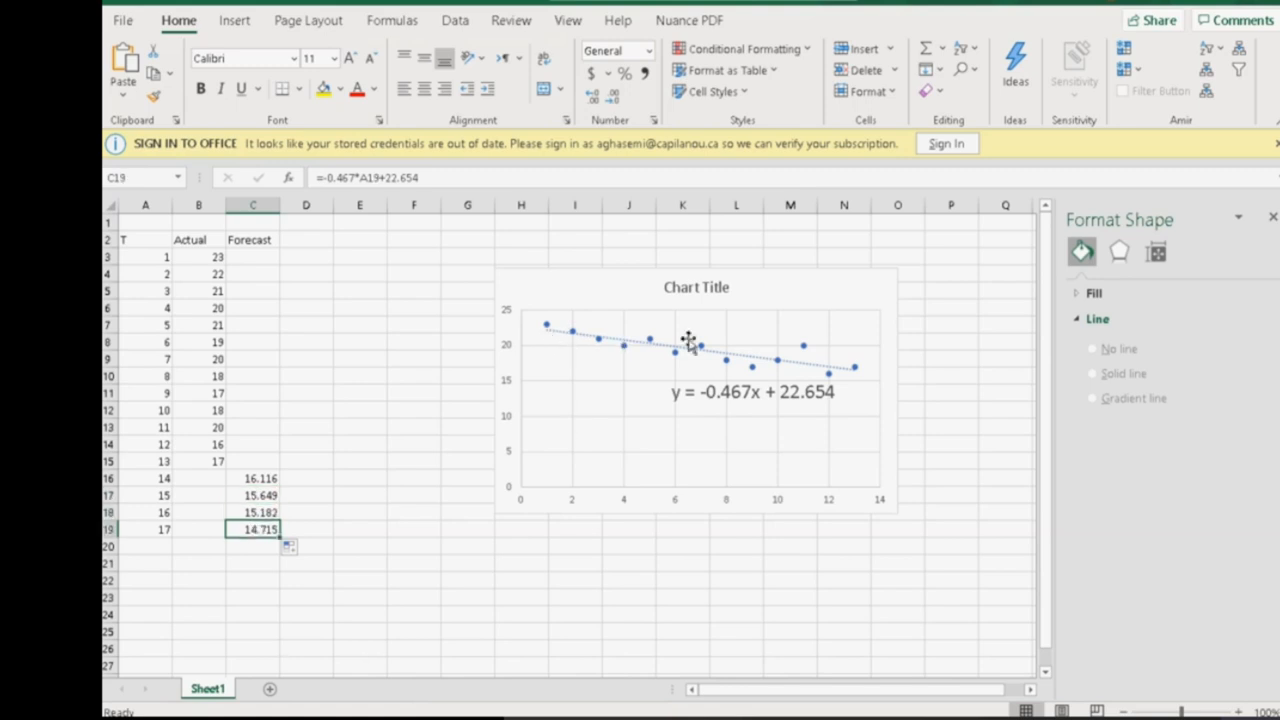
mouse_move(883, 378)
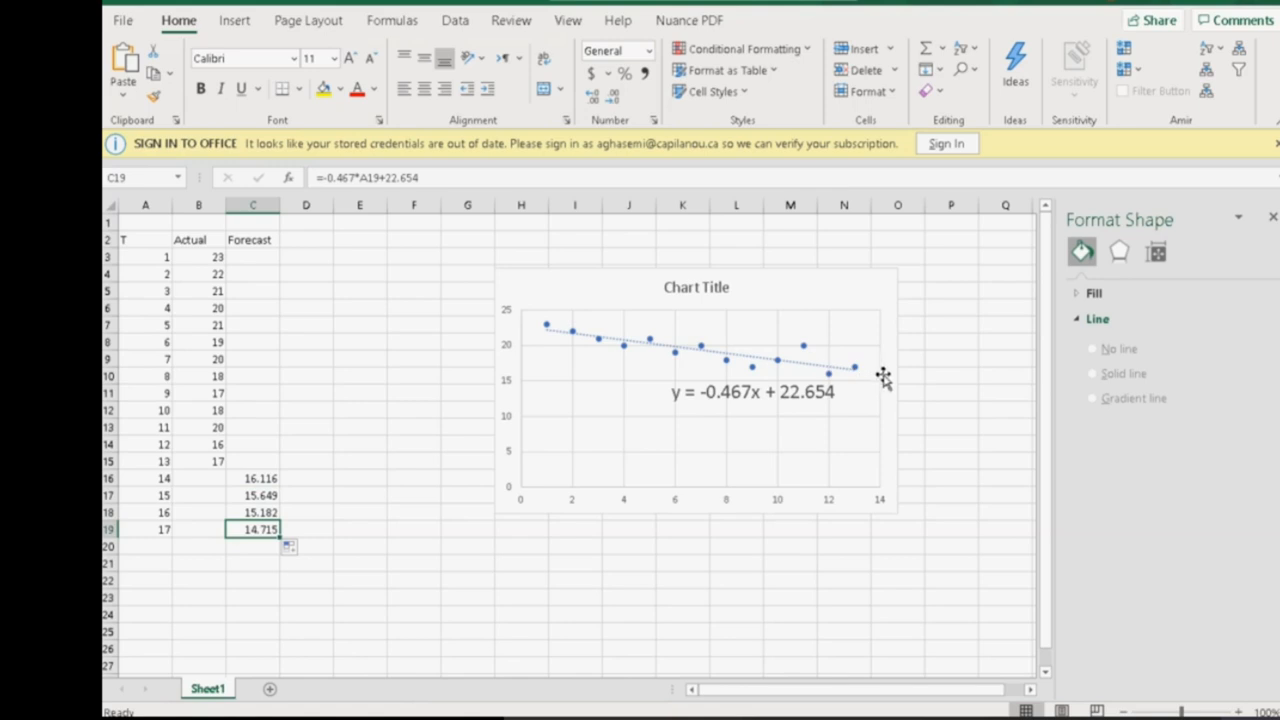
mouse_move(1073, 426)
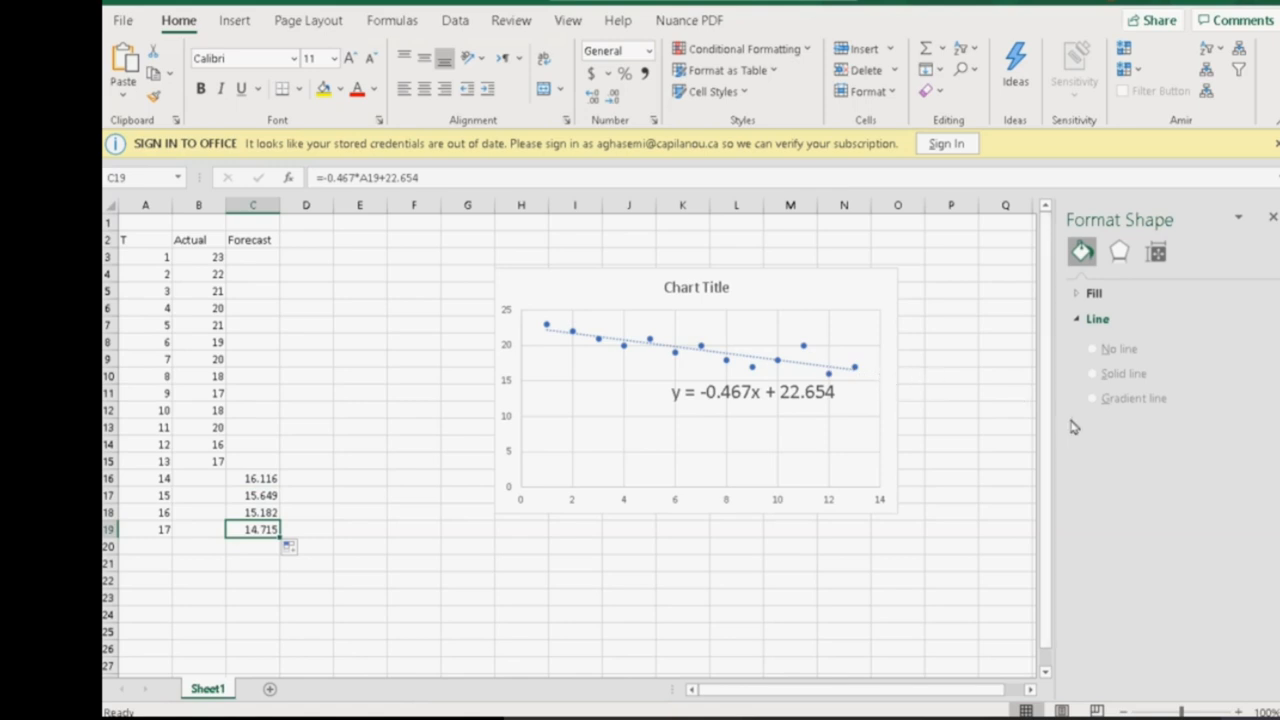
mouse_move(630, 420)
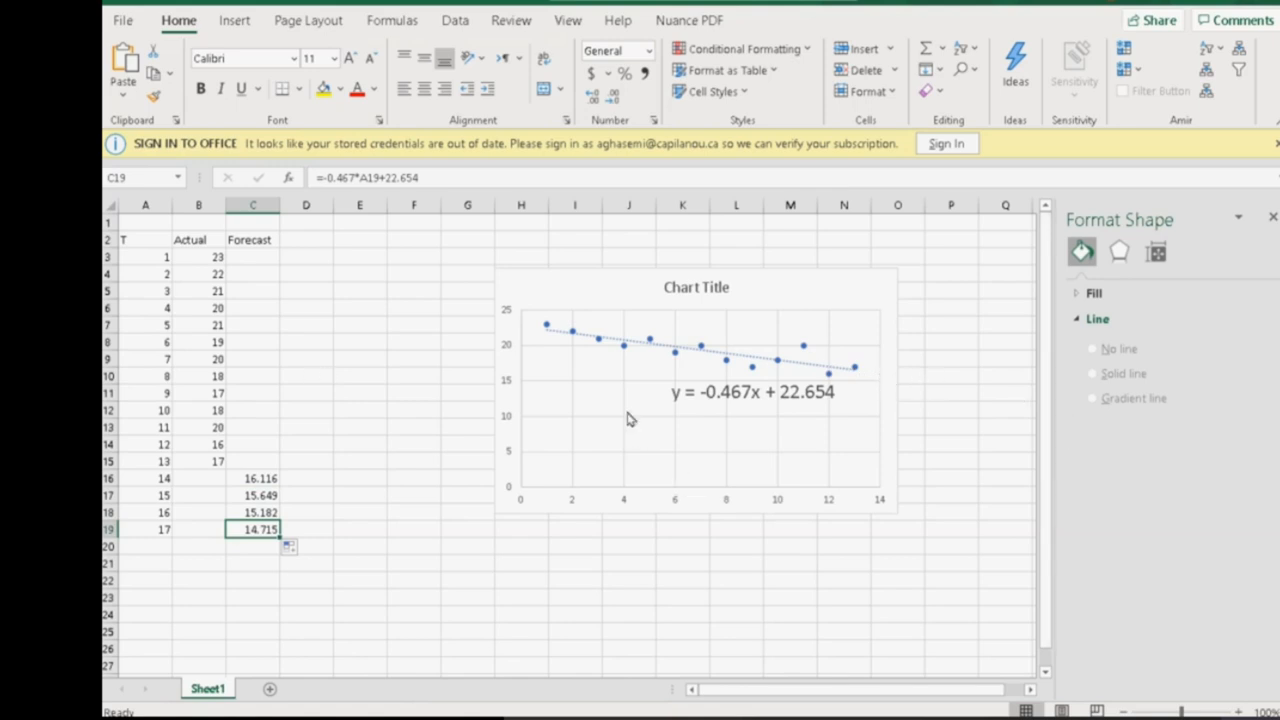